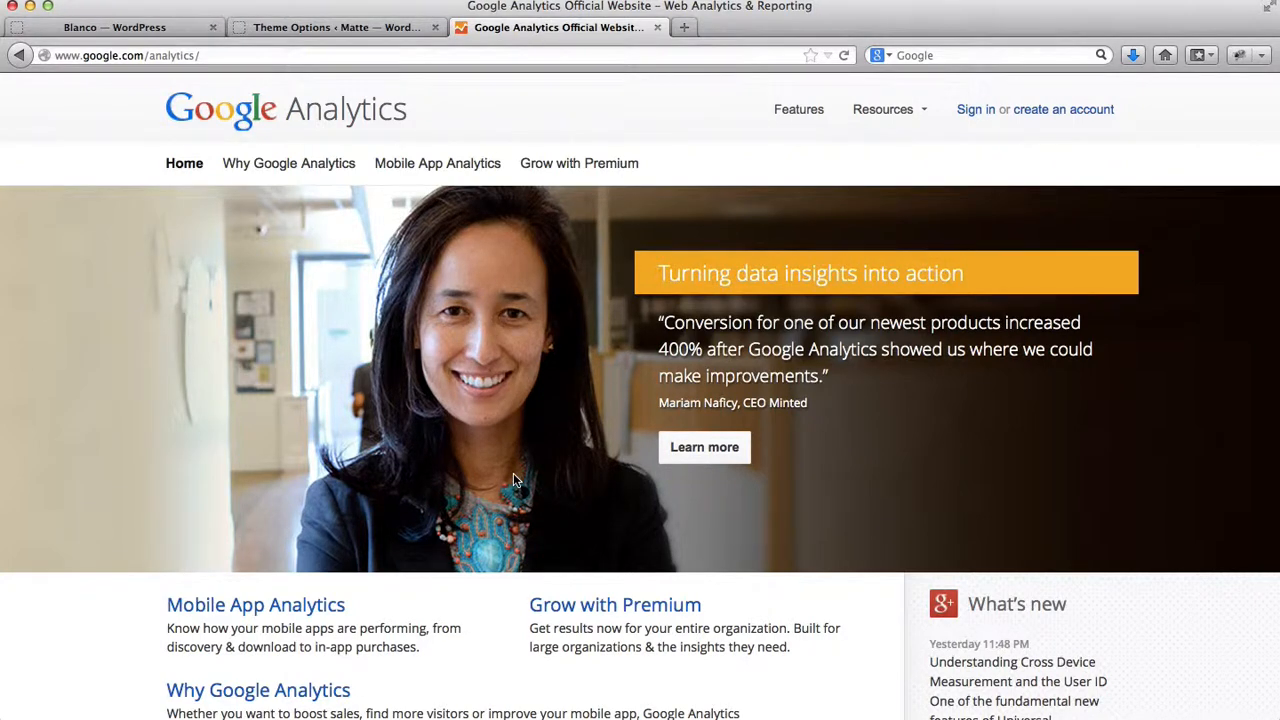
- Bring up the Blanco theme options at its Tracking code field
click(114, 27)
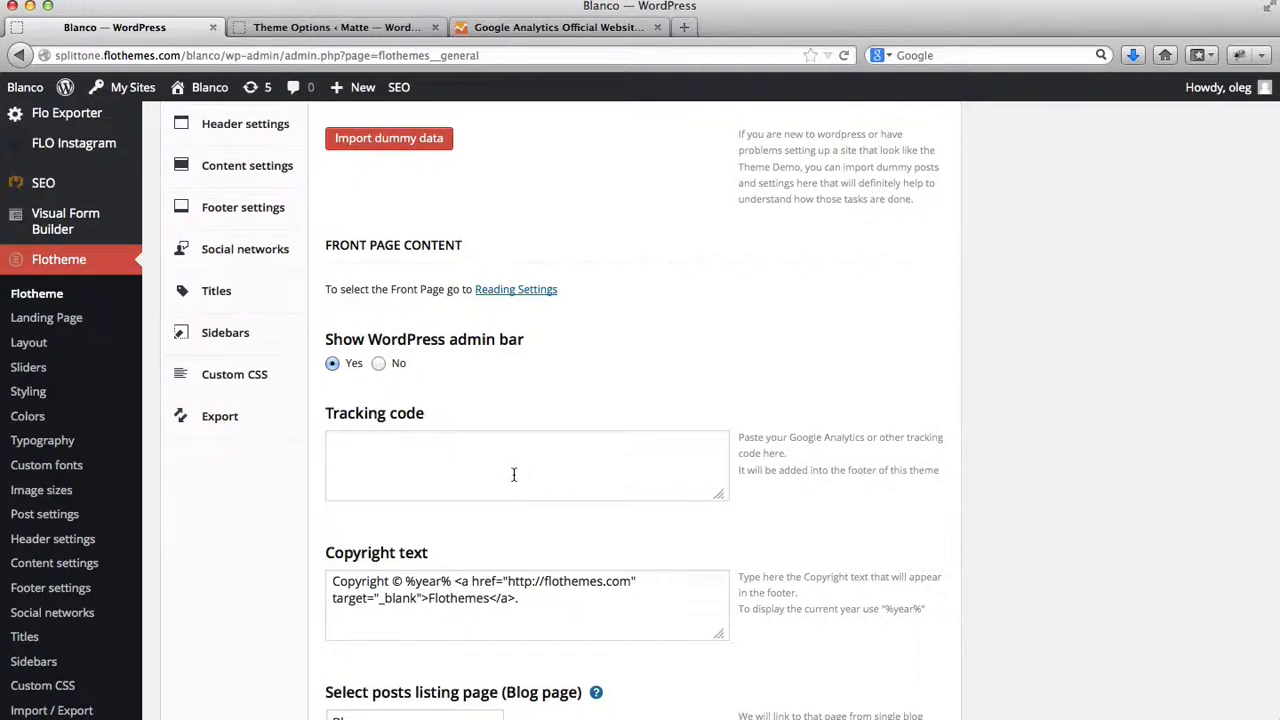
scroll(up, 3)
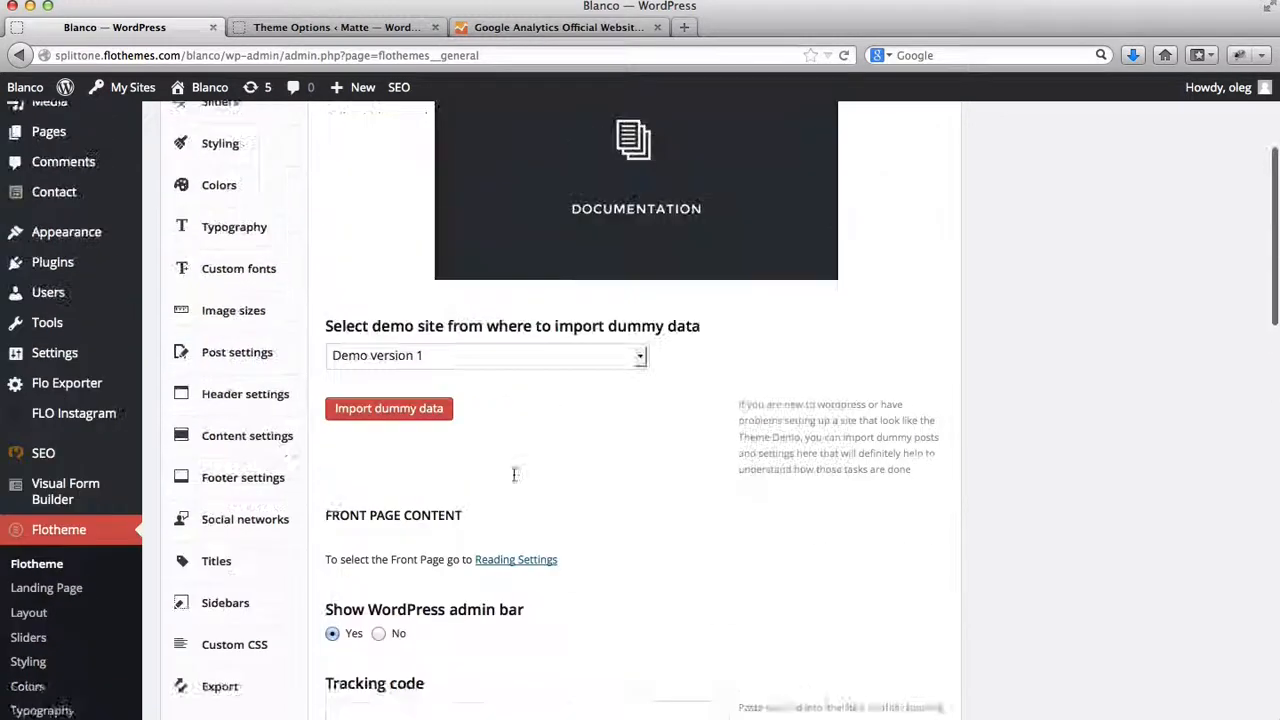
scroll(down, 3)
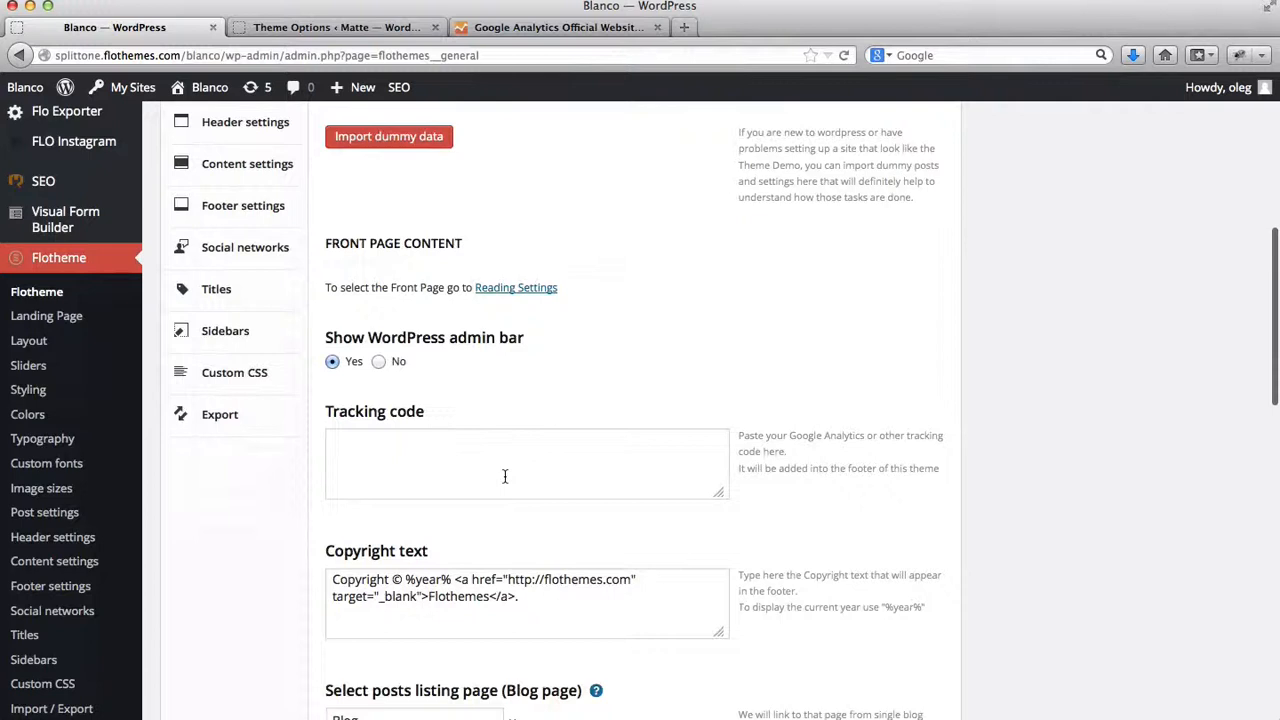
click(505, 464)
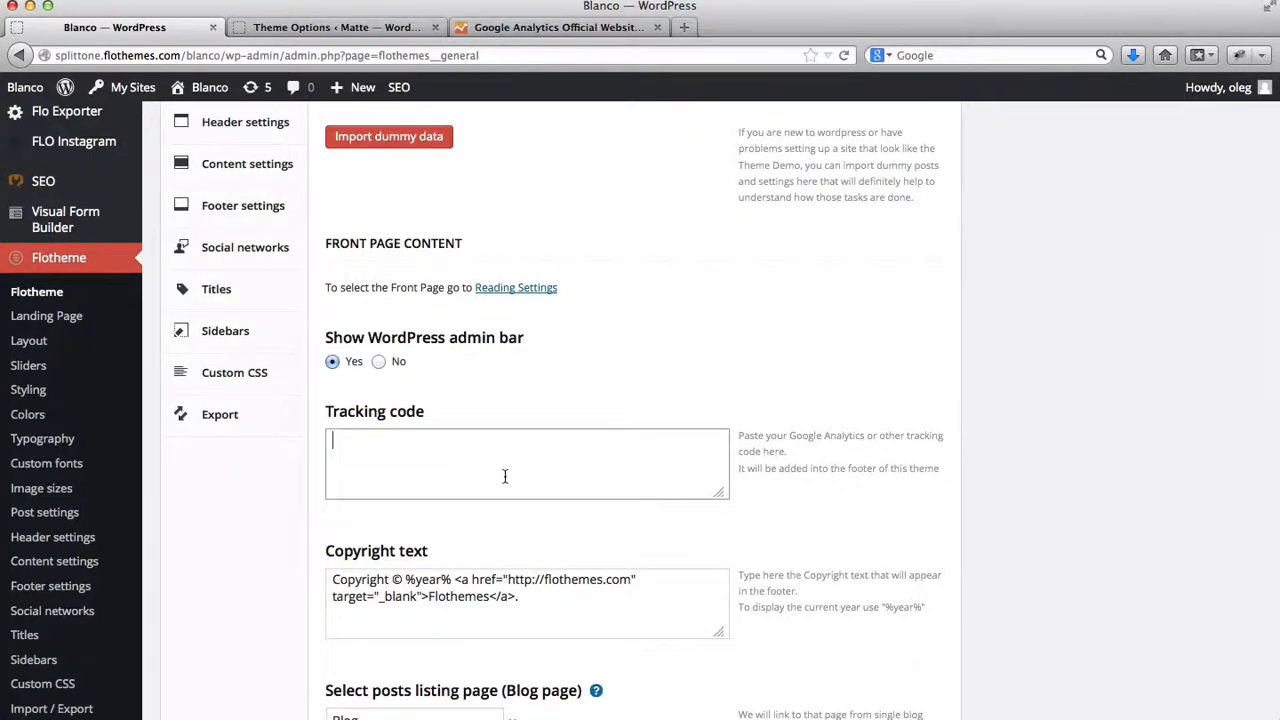
- Open the Matte theme options at the empty Google Analytics ID field
click(340, 27)
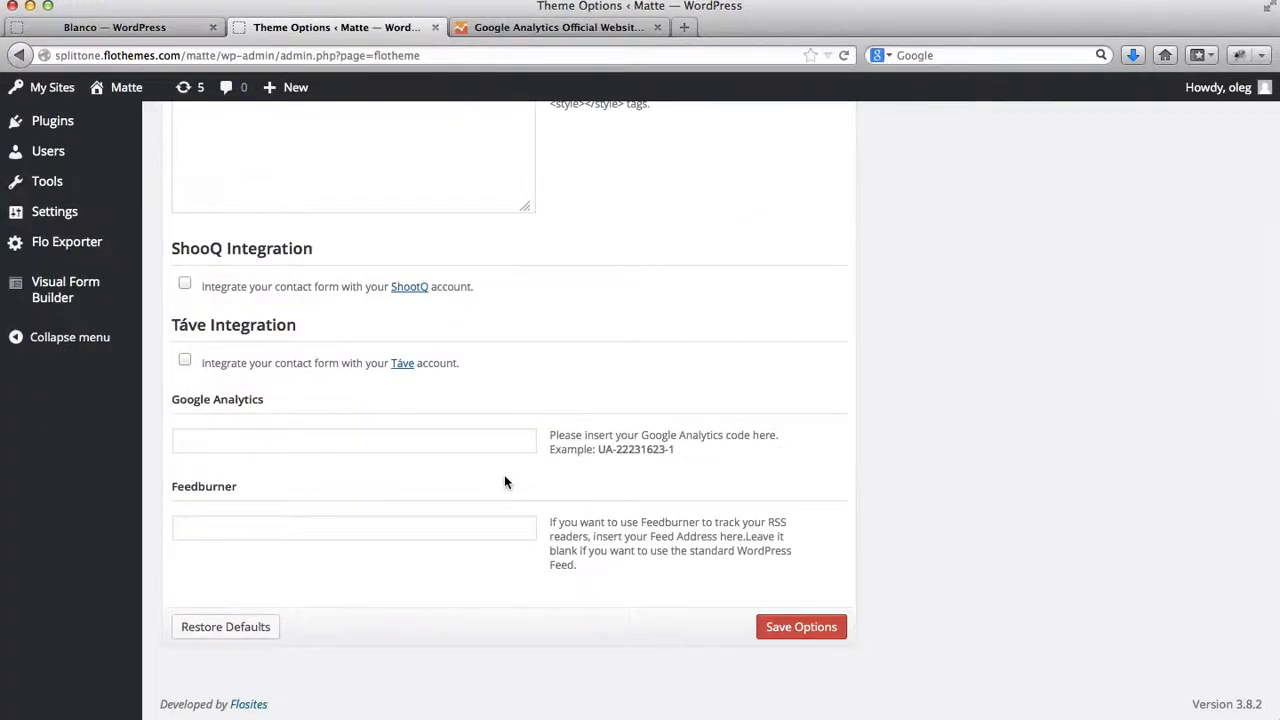
scroll(up, 3)
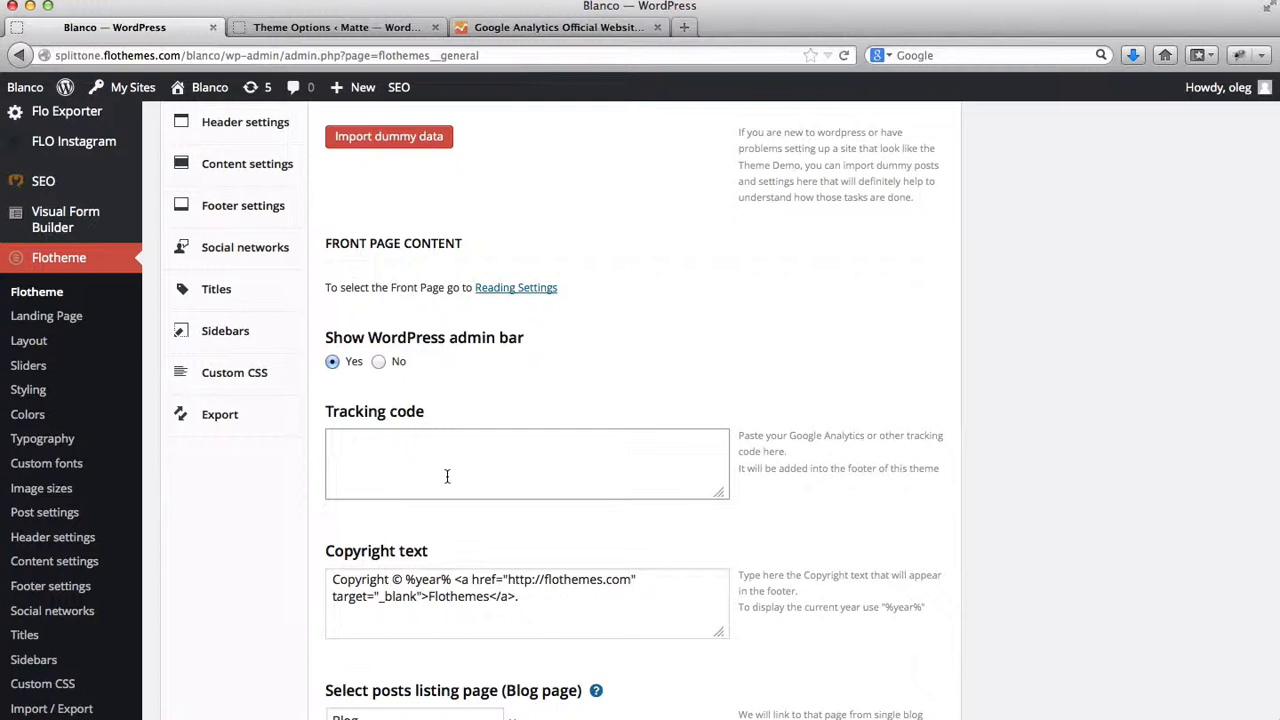
click(340, 27)
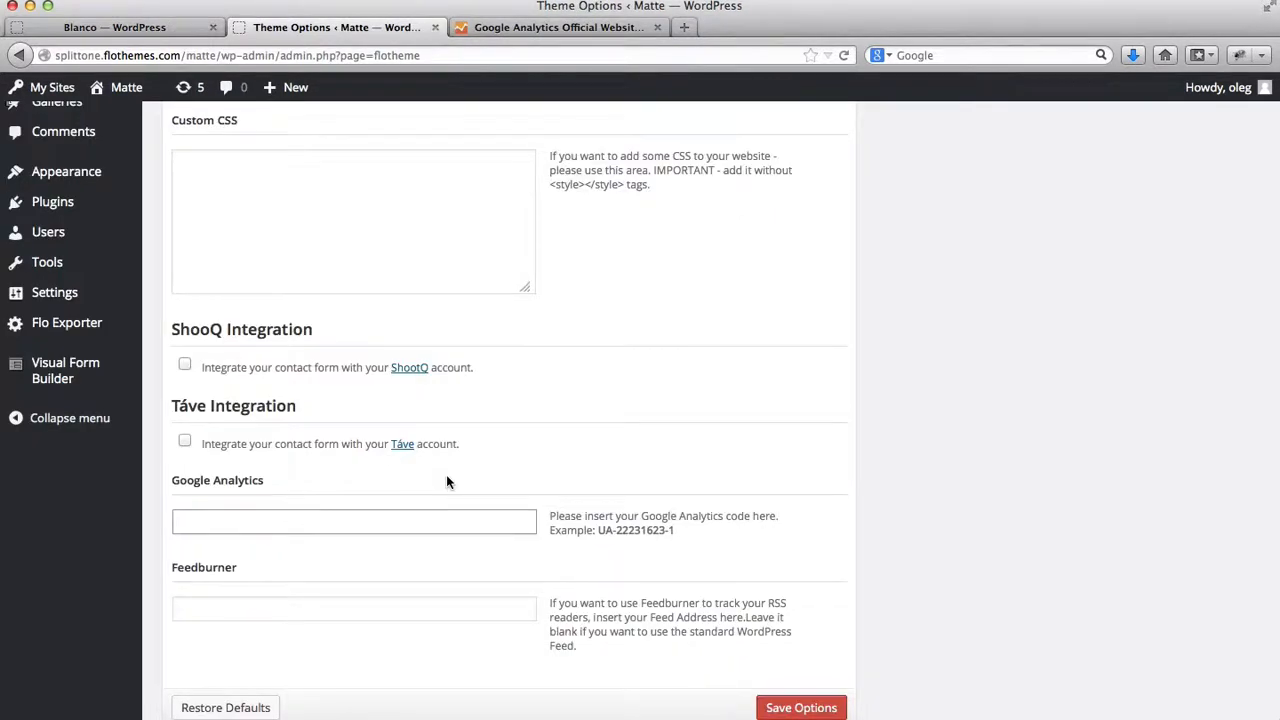
scroll(down, 3)
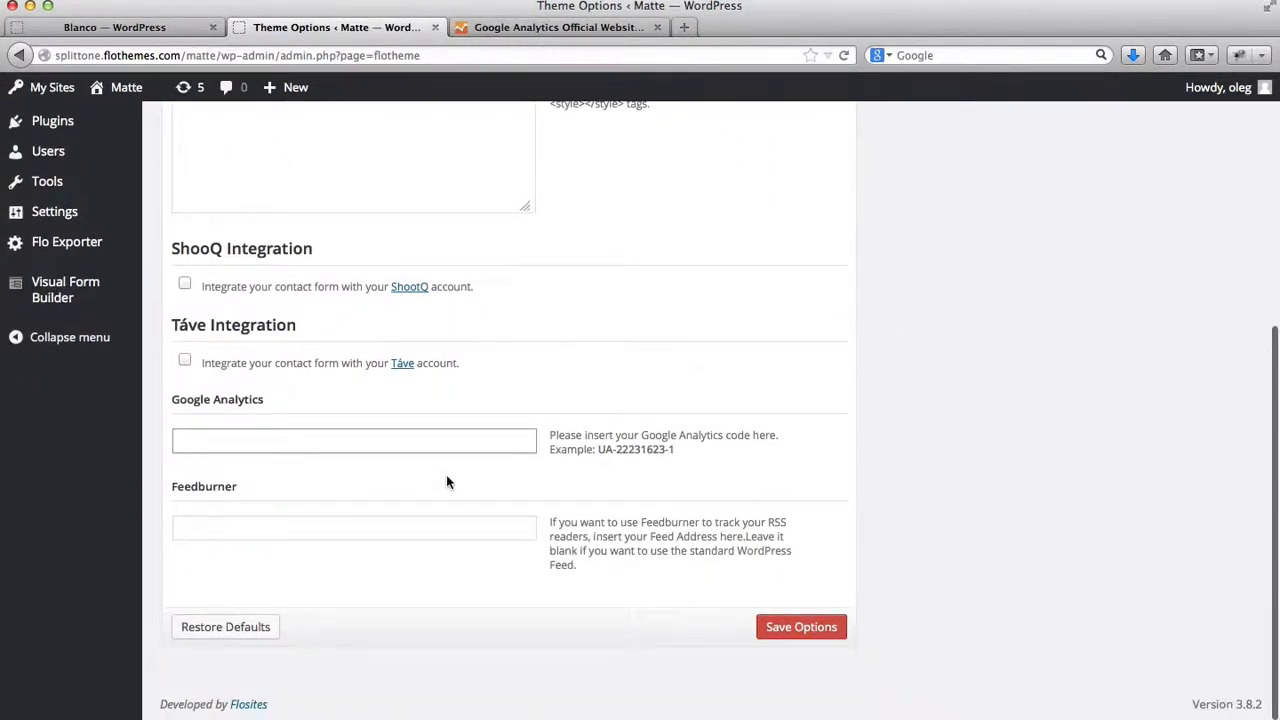
click(353, 440)
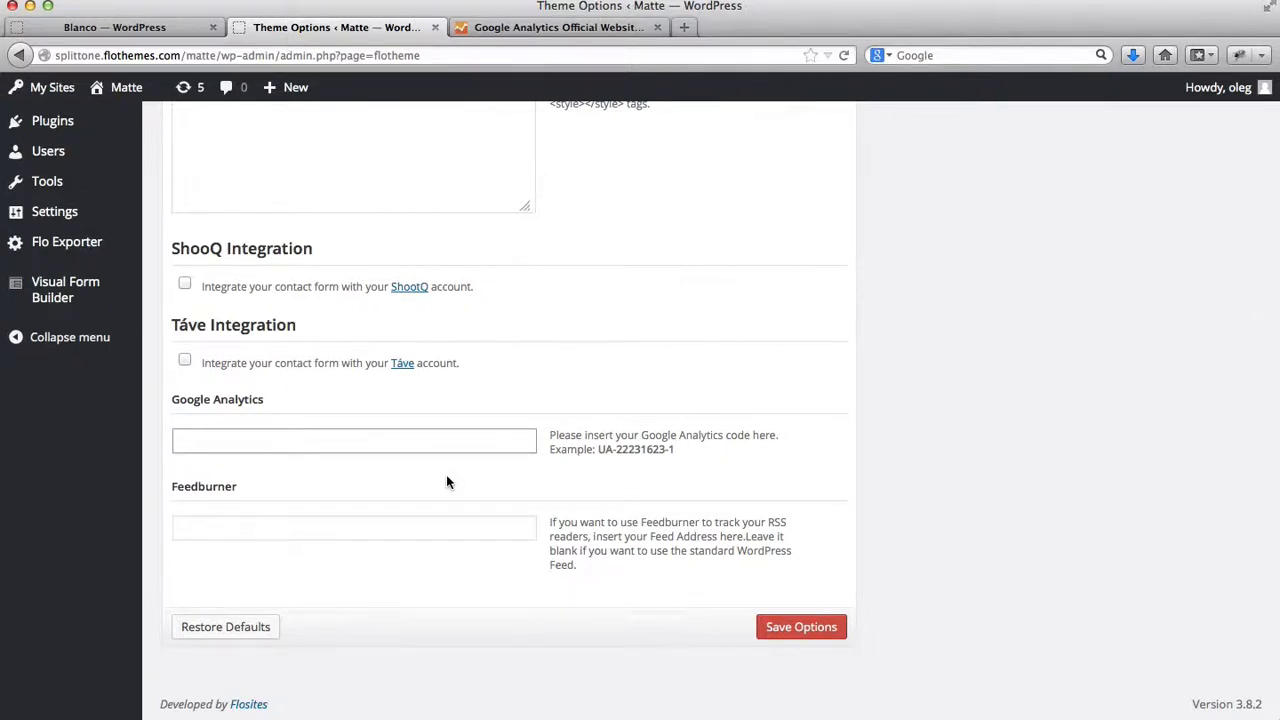
- Return to the Google Analytics Official Website tab
click(557, 27)
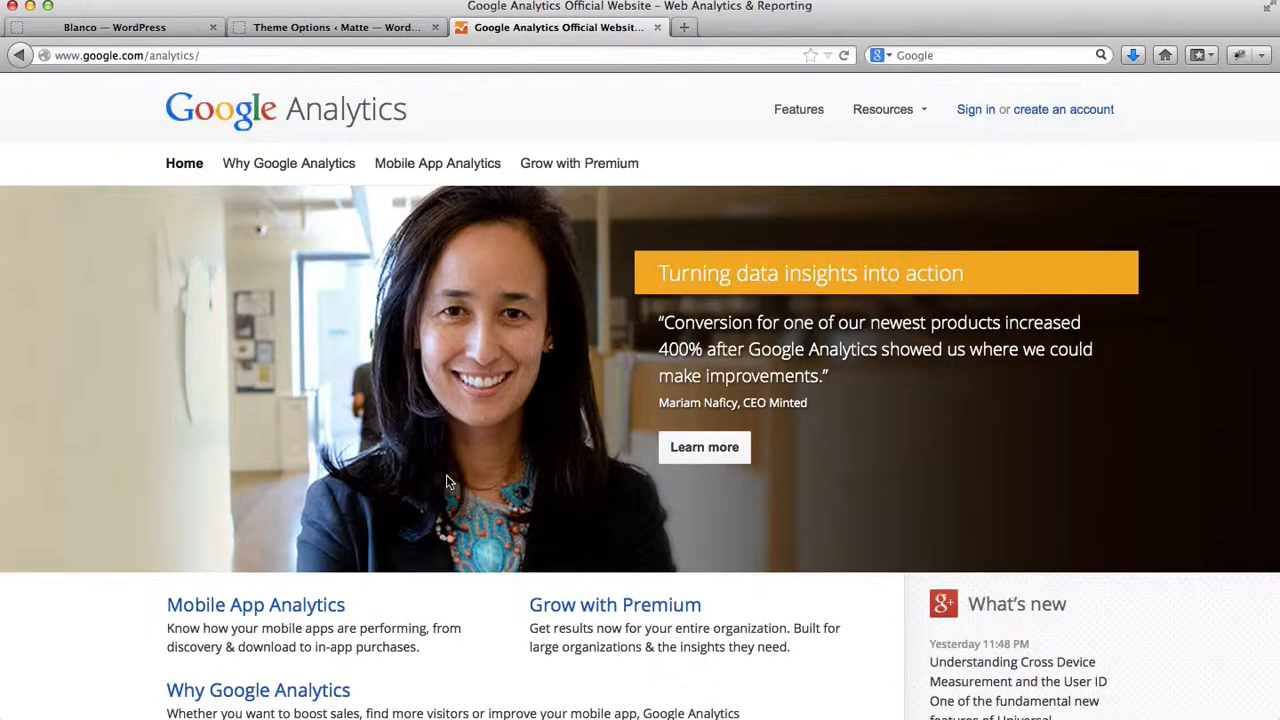
mouse_move(618, 244)
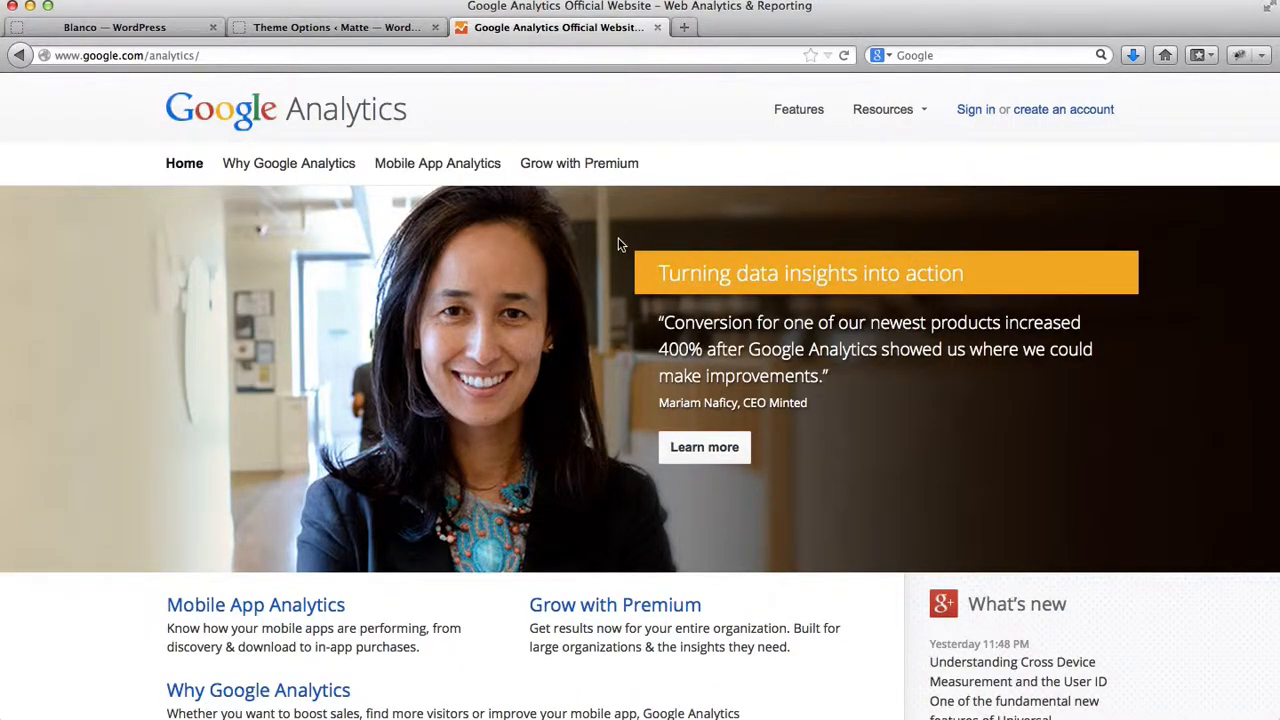
mouse_move(860, 154)
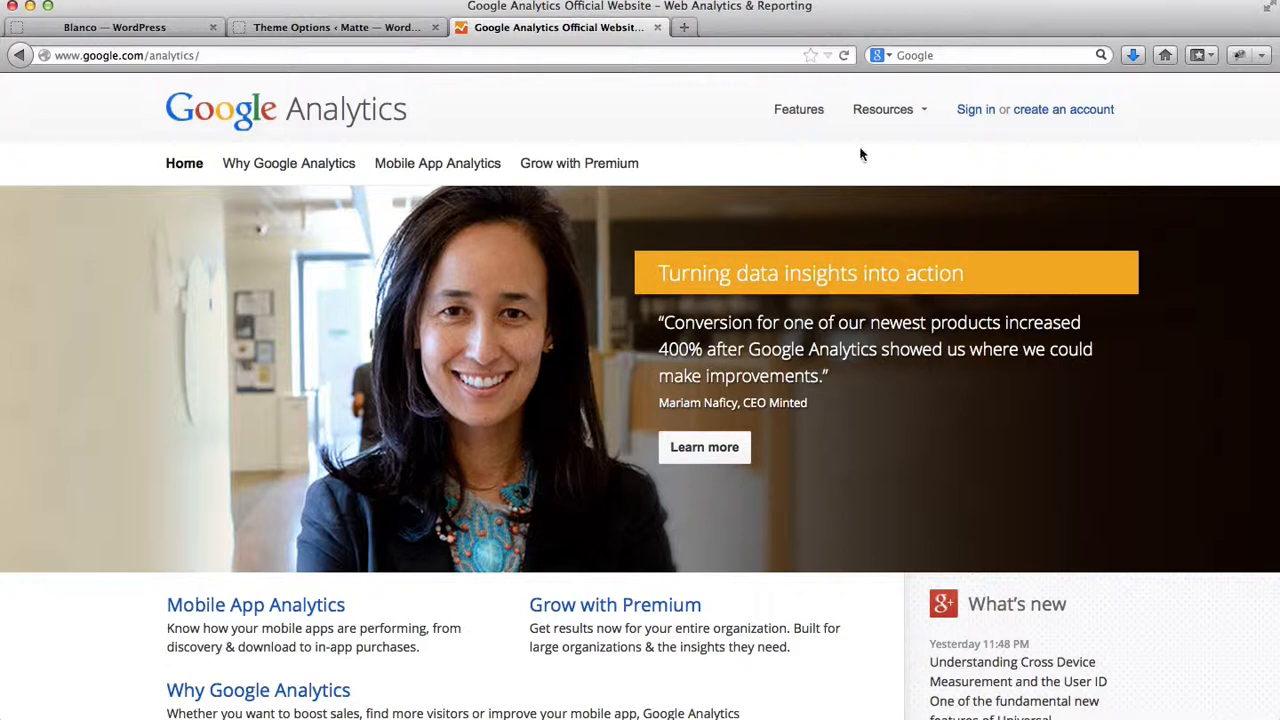
mouse_move(1063, 109)
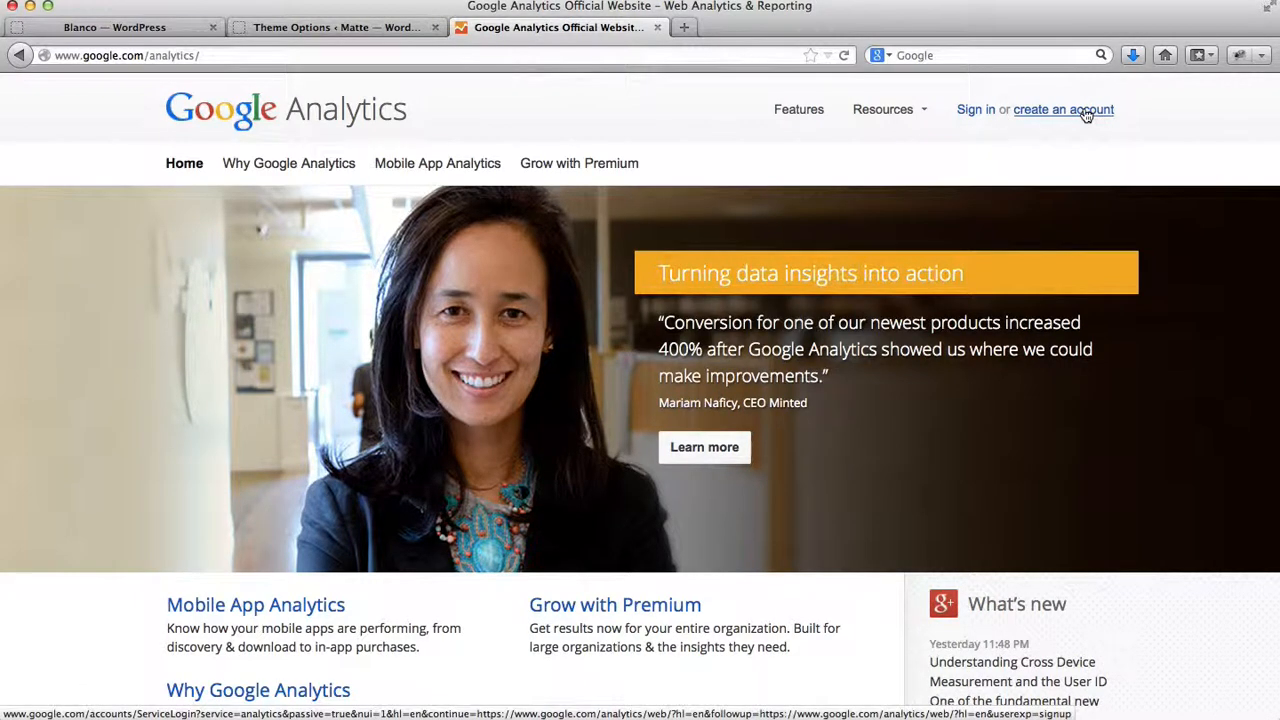
mouse_move(1070, 138)
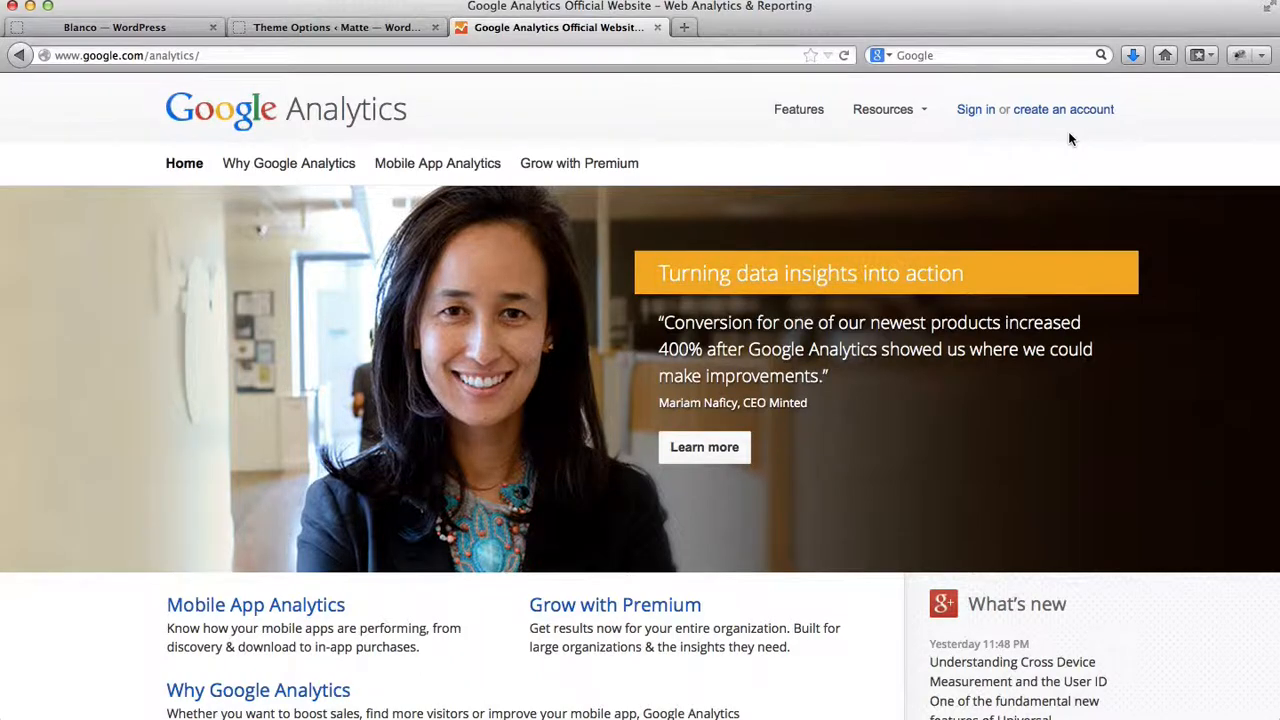
mouse_move(1048, 132)
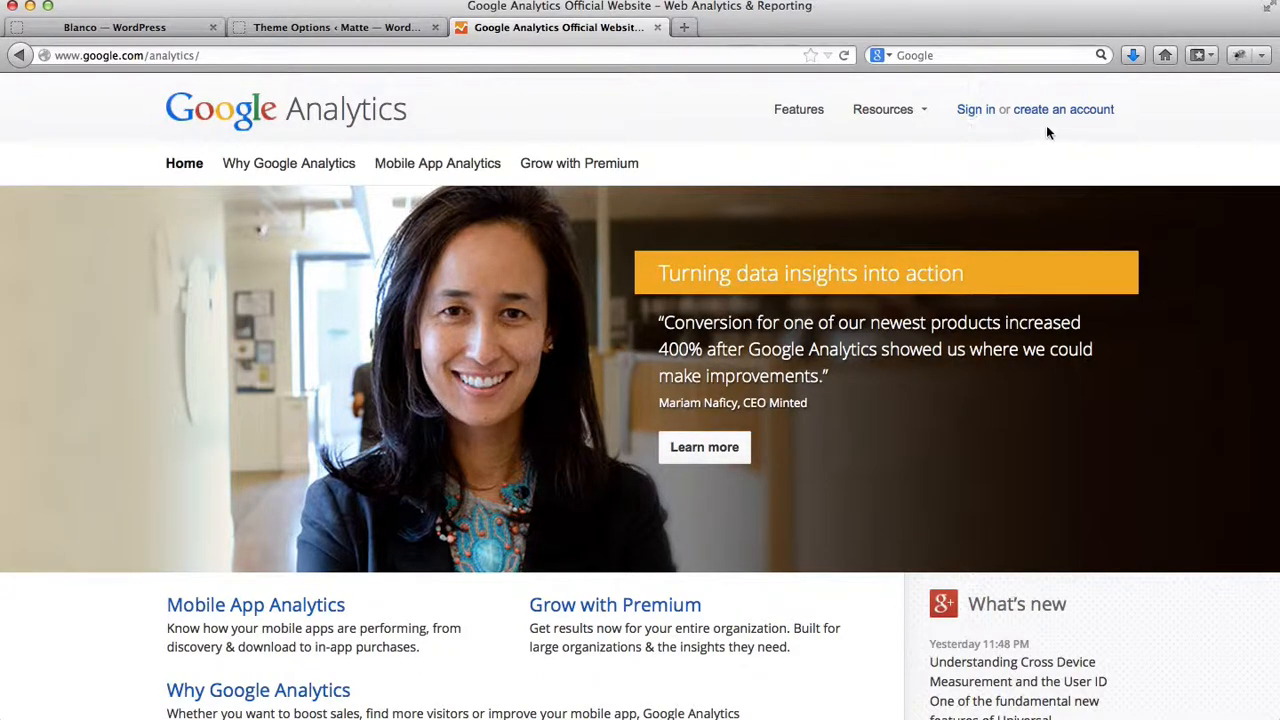
- Choose 'create an account' and sign in with the first saved Google account
click(975, 109)
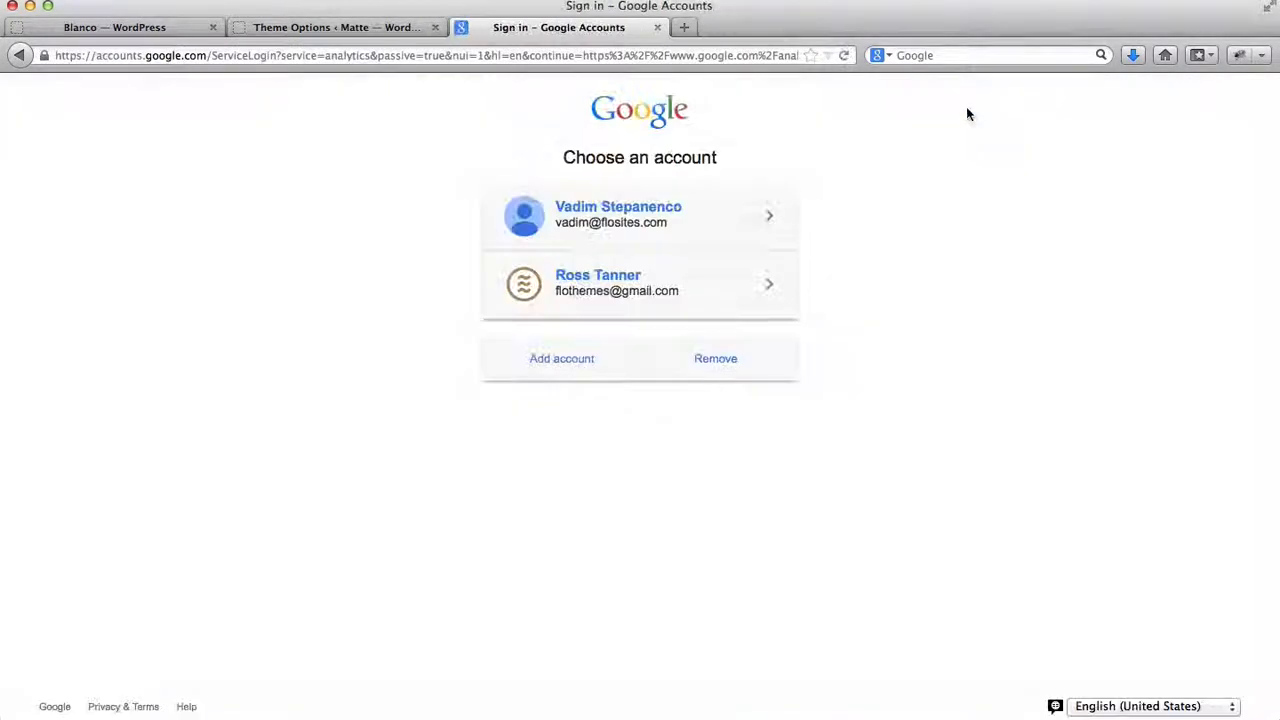
click(639, 215)
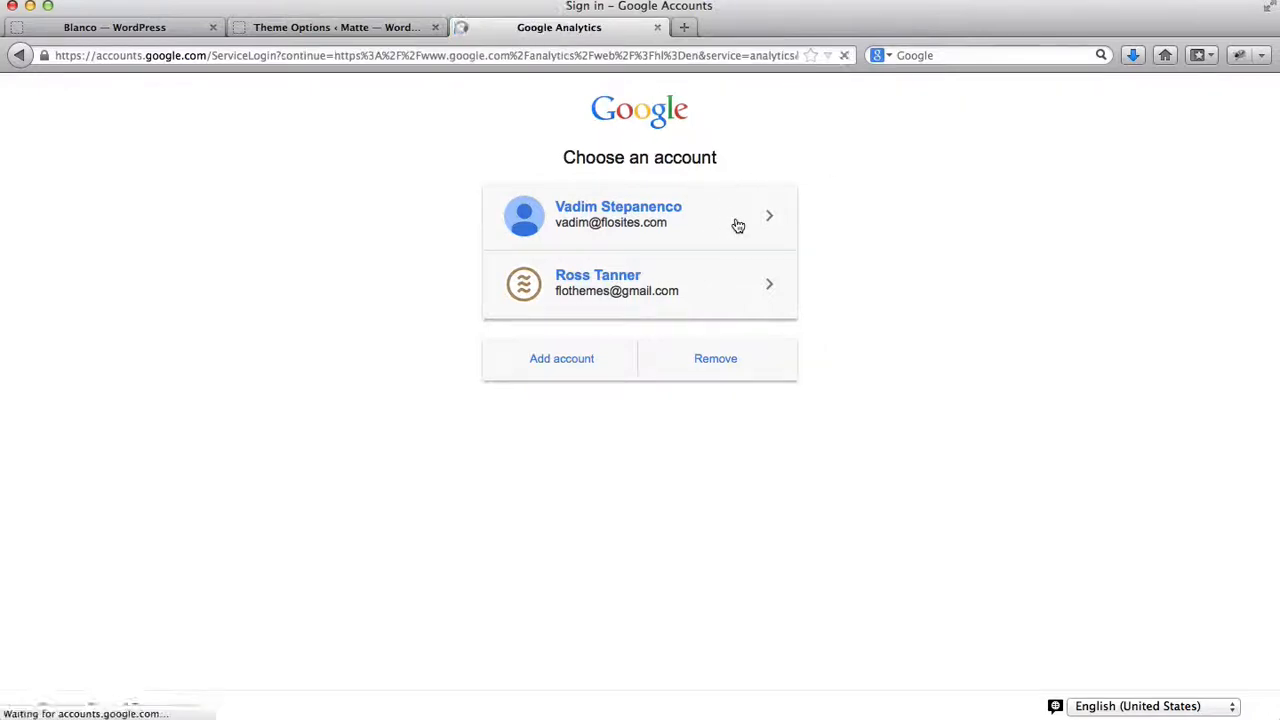
click(639, 215)
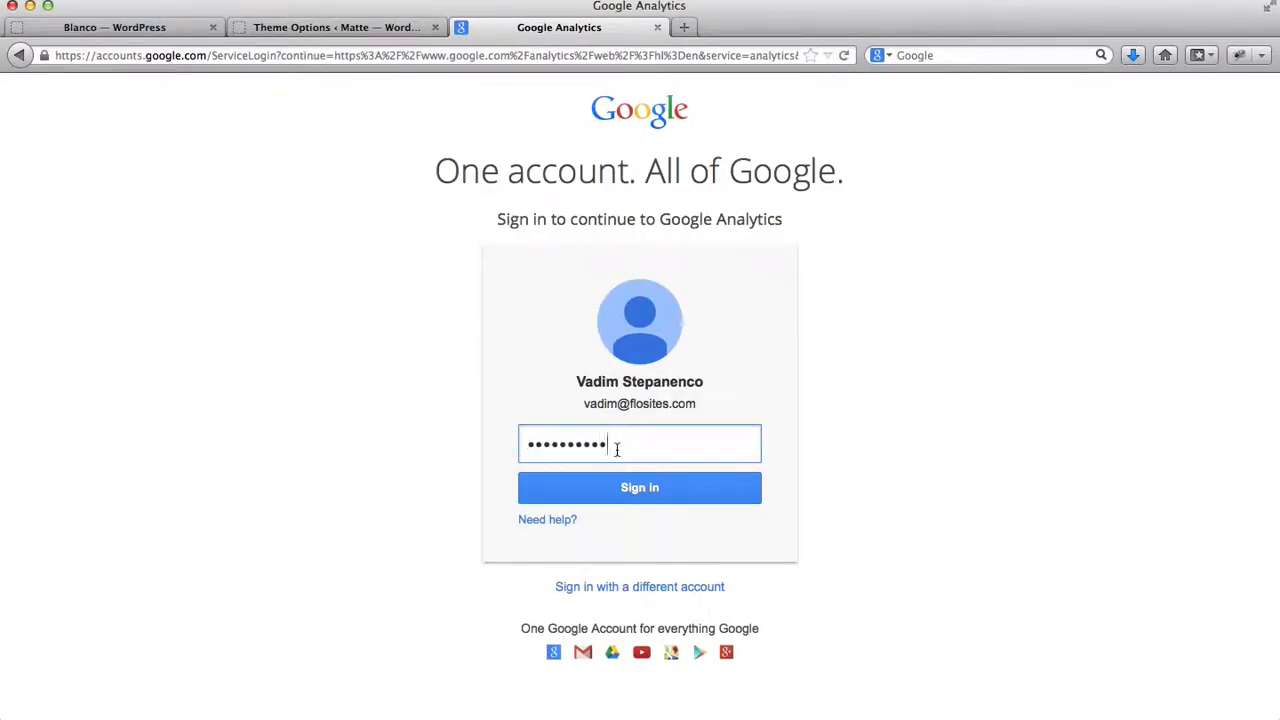
key(Backspace)
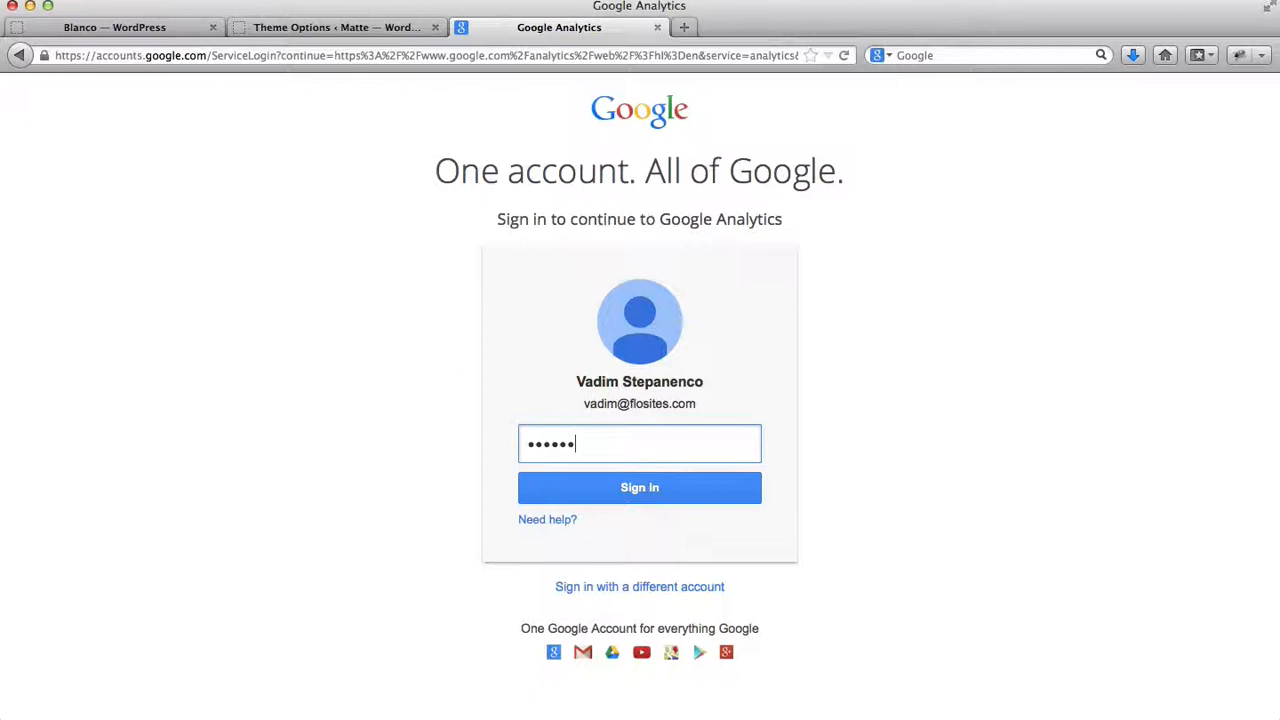
text(•••••)
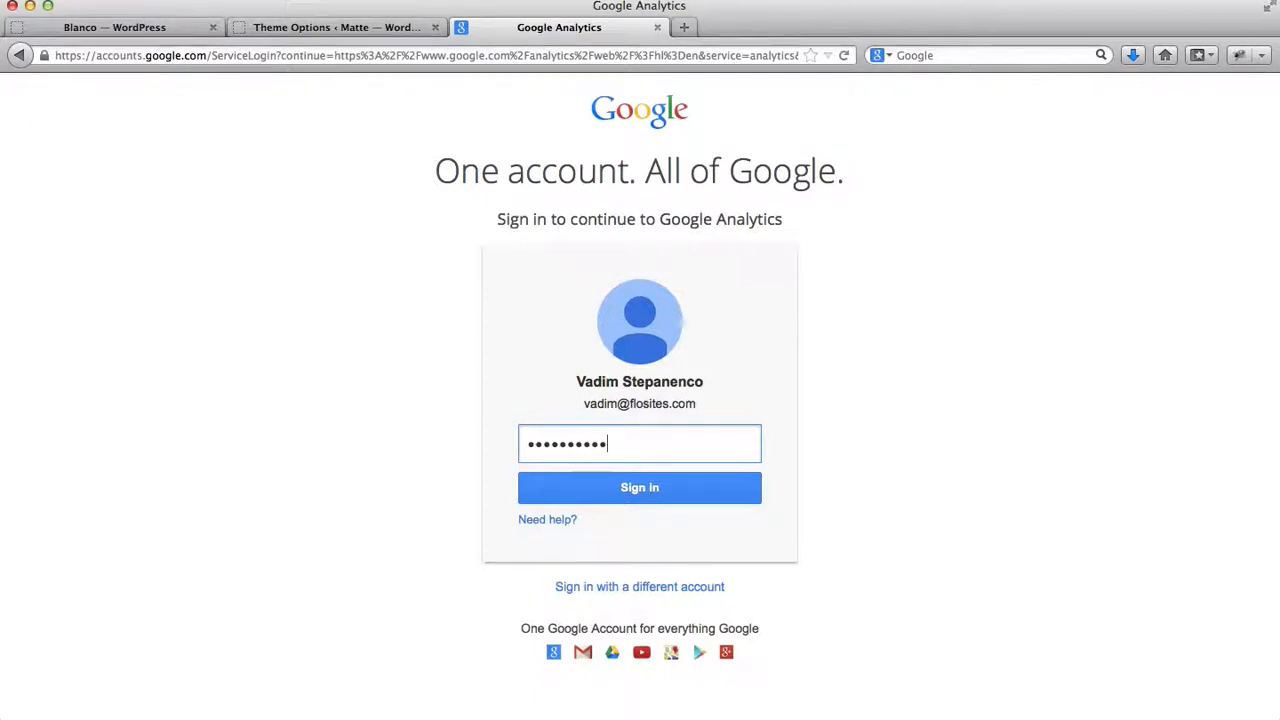
click(639, 487)
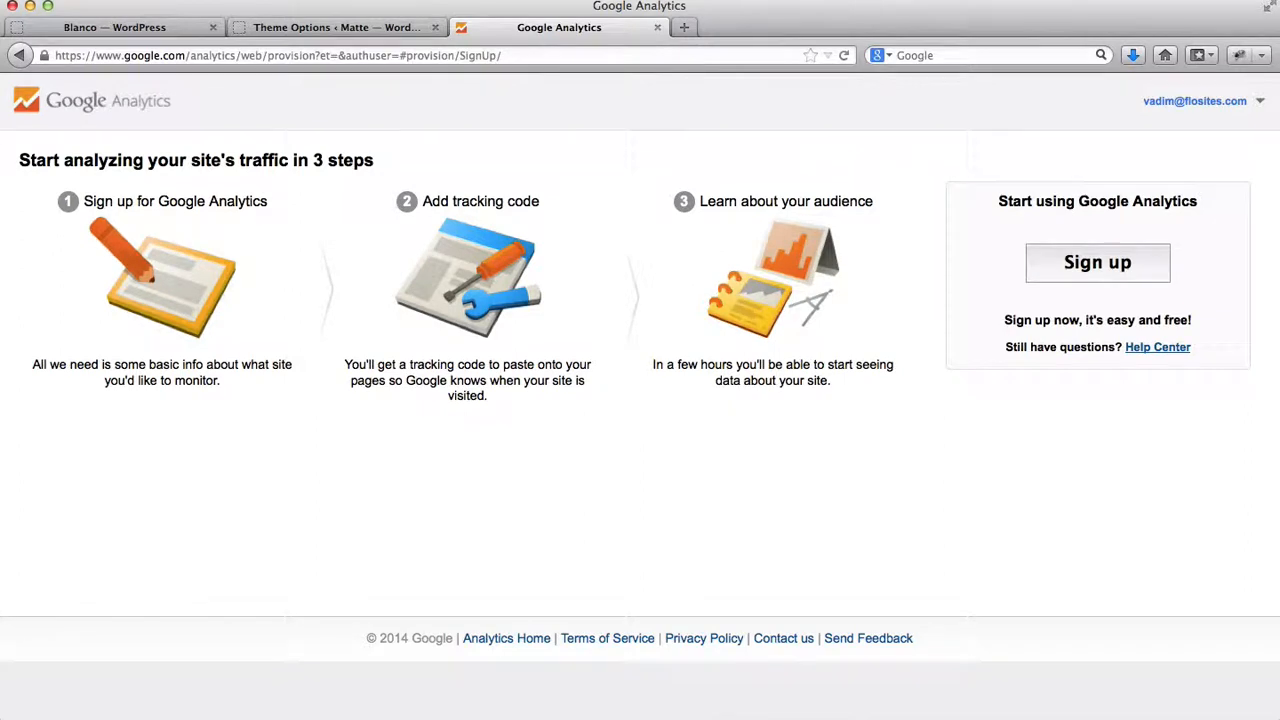
mouse_move(585, 498)
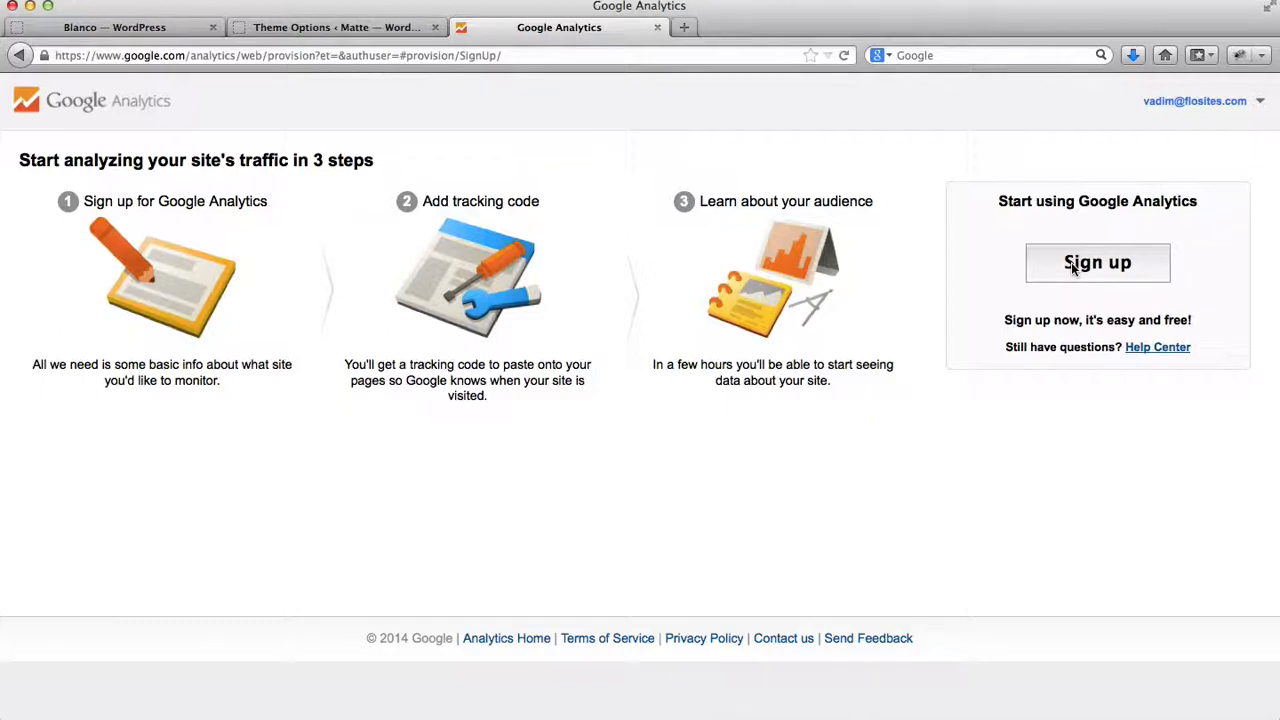
- Start the Analytics sign-up and reach the account and property setup sections
click(1097, 262)
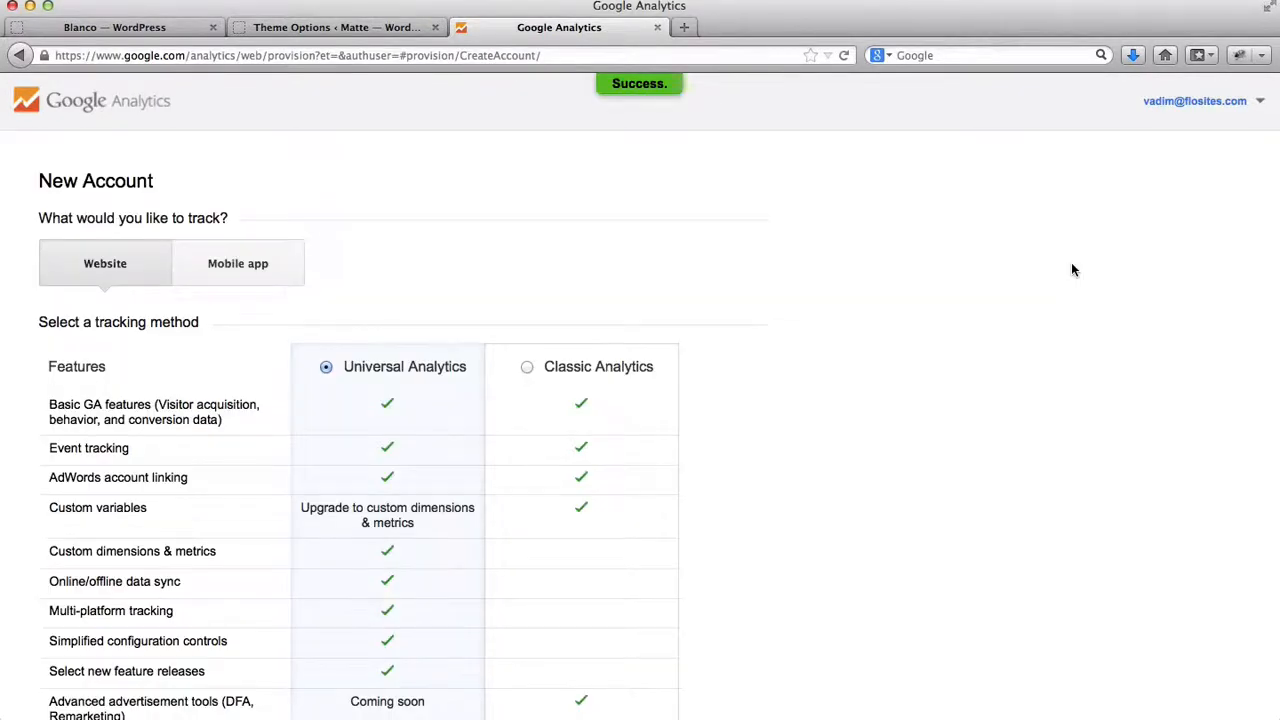
mouse_move(670, 199)
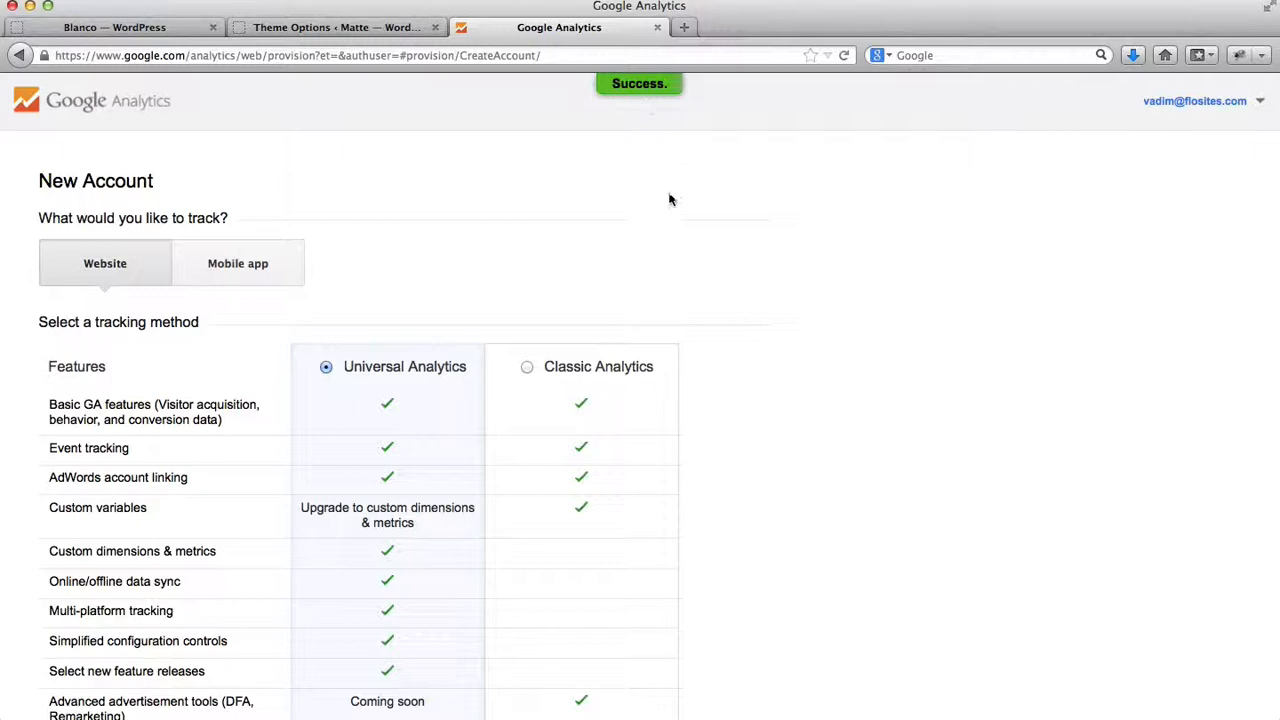
scroll(down, 3)
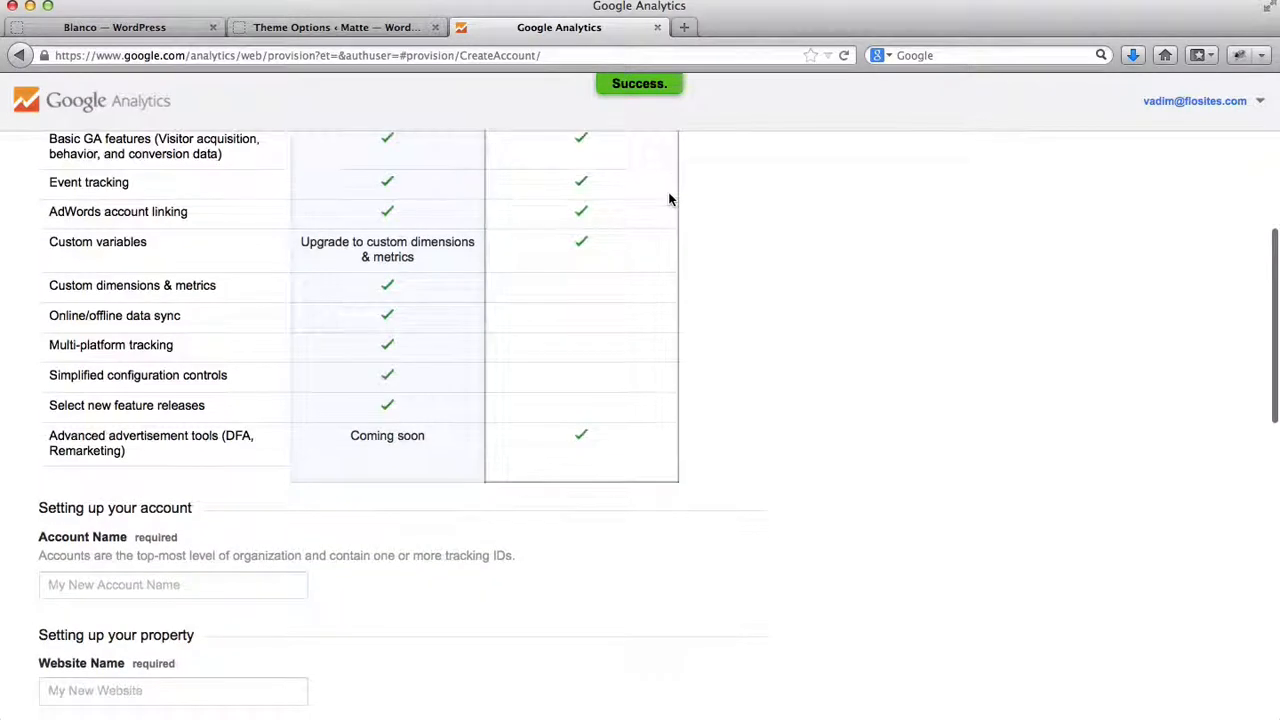
scroll(down, 3)
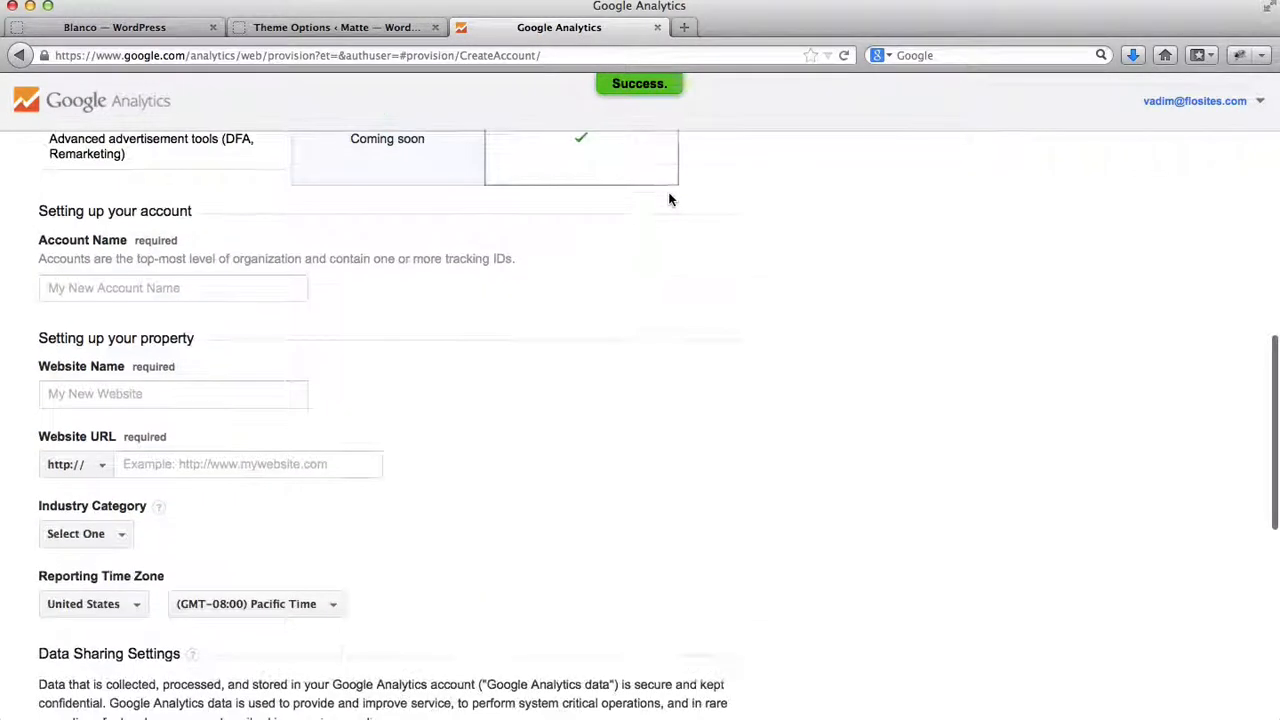
- Enter 'Flothemes' as the account name
click(172, 288)
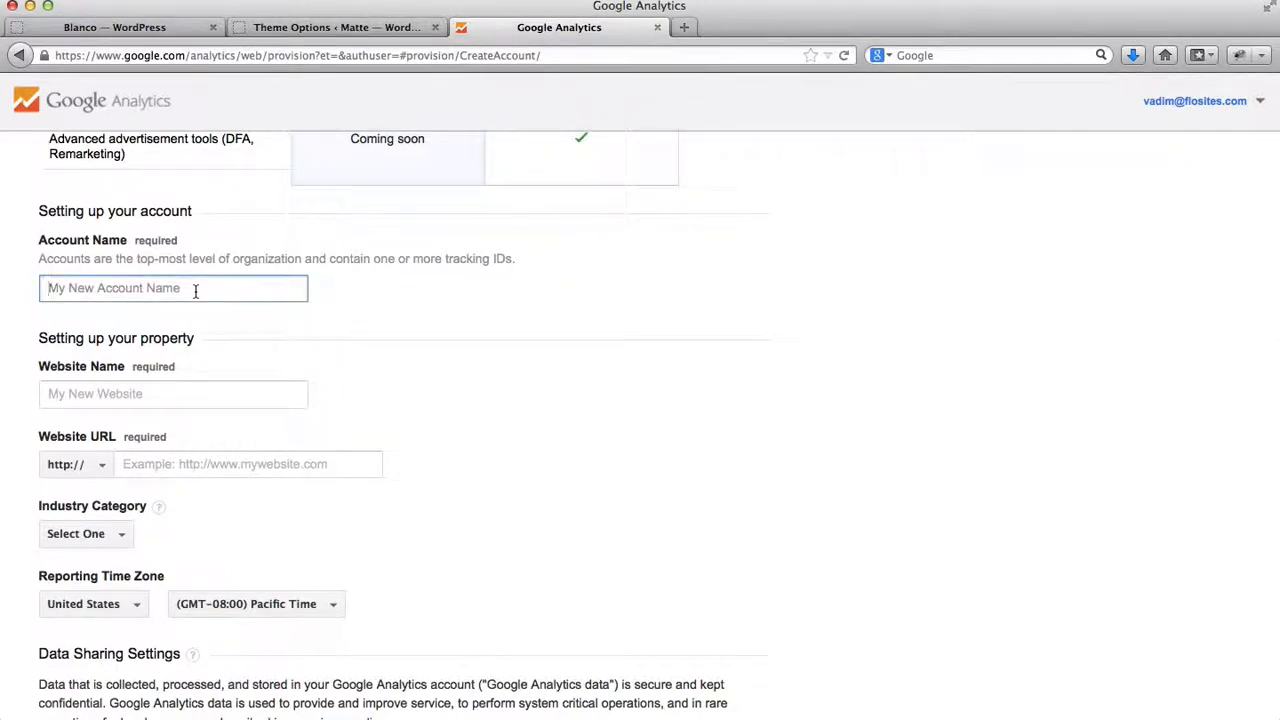
text(Flothemes Bl)
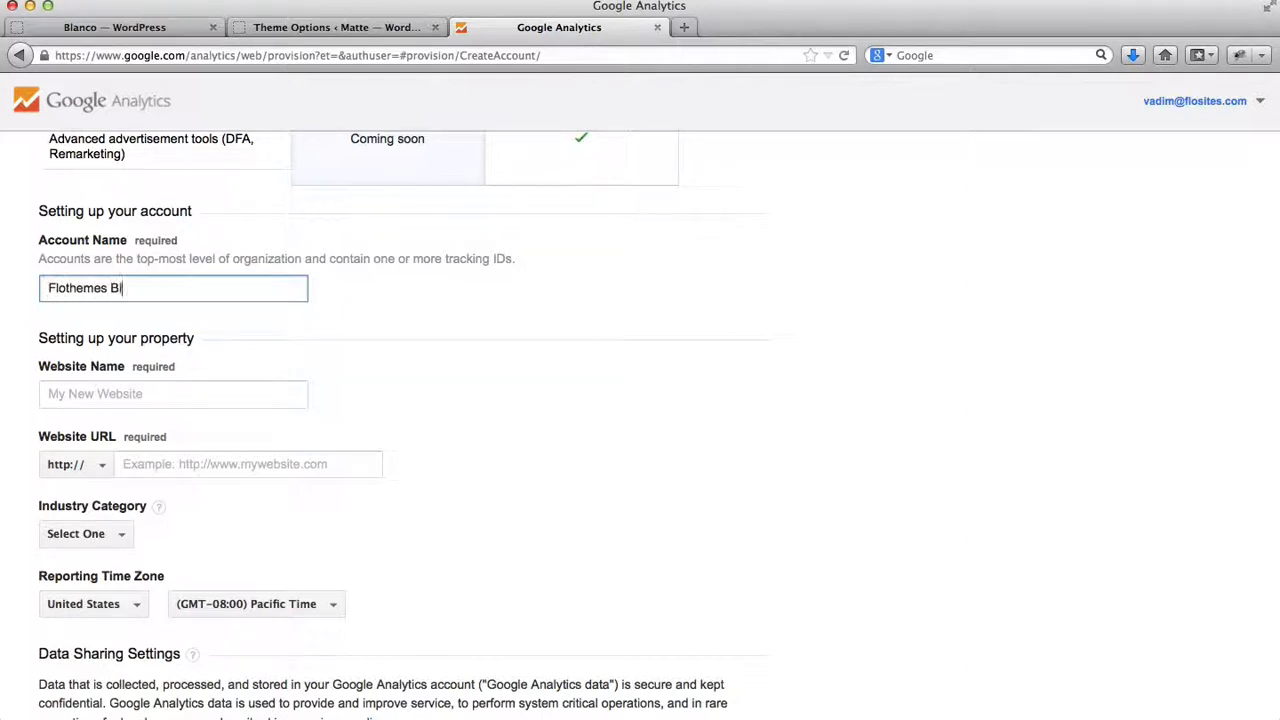
text(na)
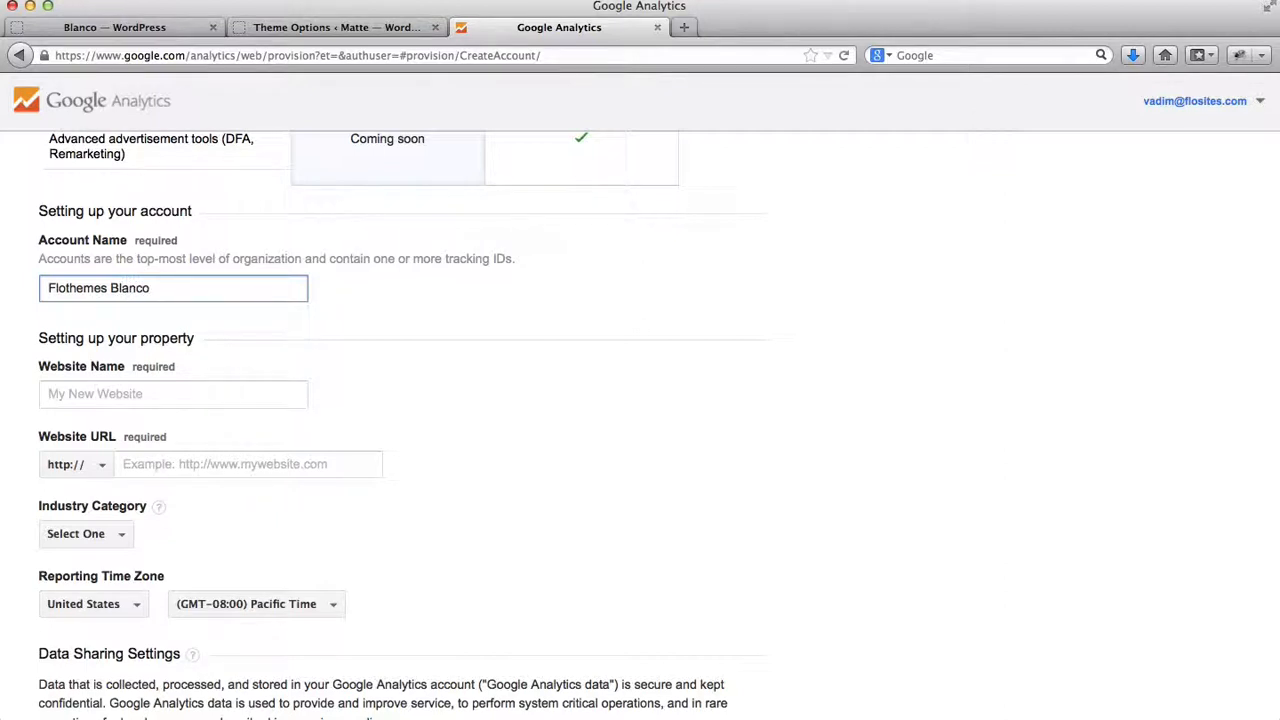
- Name the website 'Flothemes Blanco' and add the Blanco site's URL
click(173, 393)
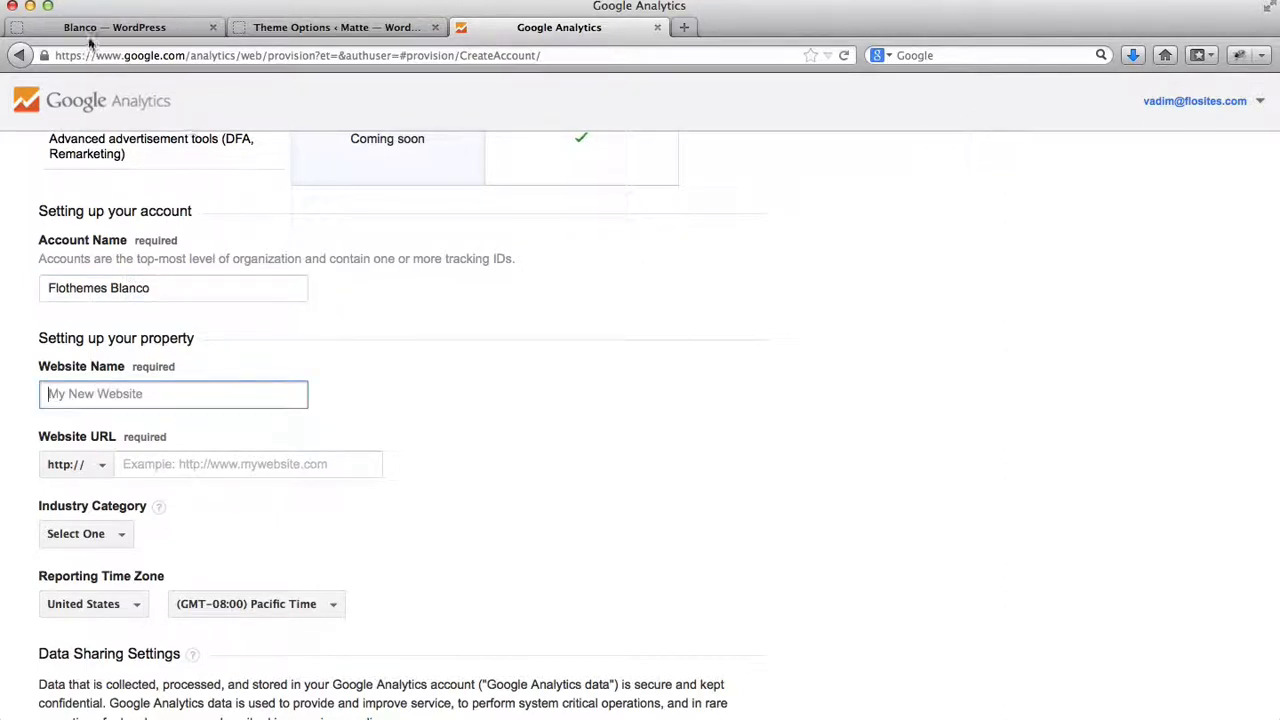
mouse_move(115, 27)
text(Flothemes Blanco)
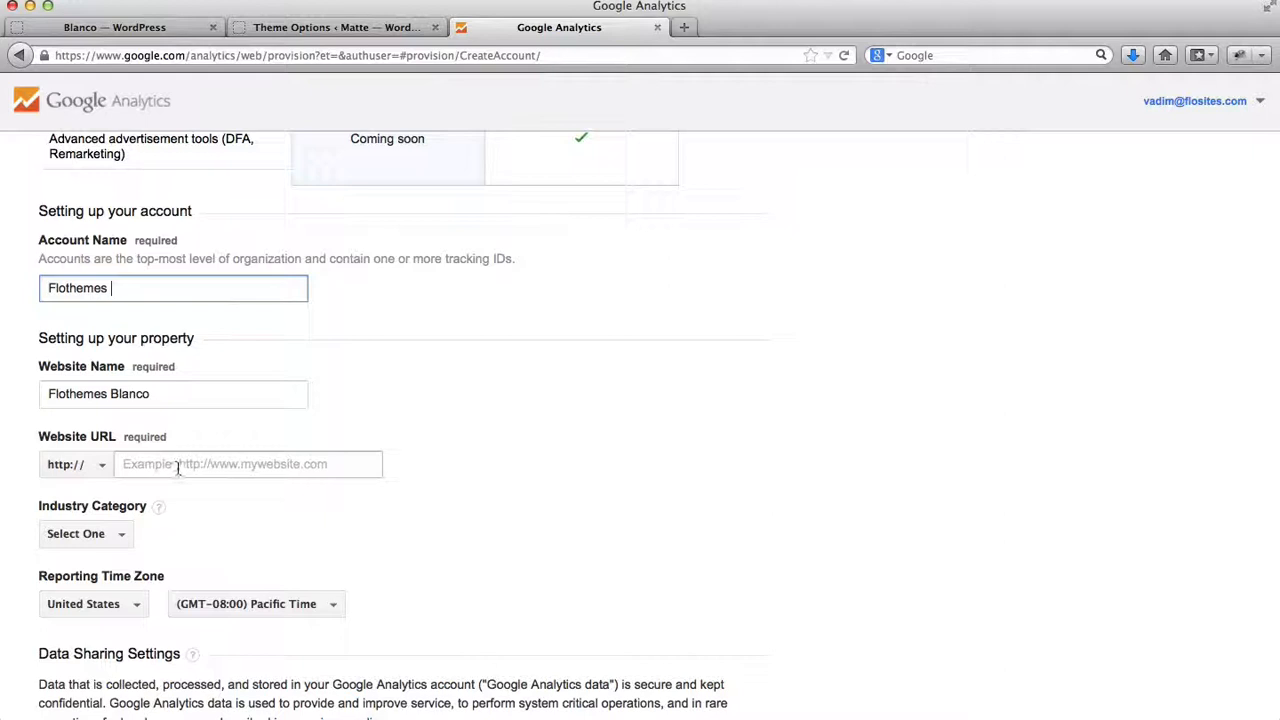
click(114, 27)
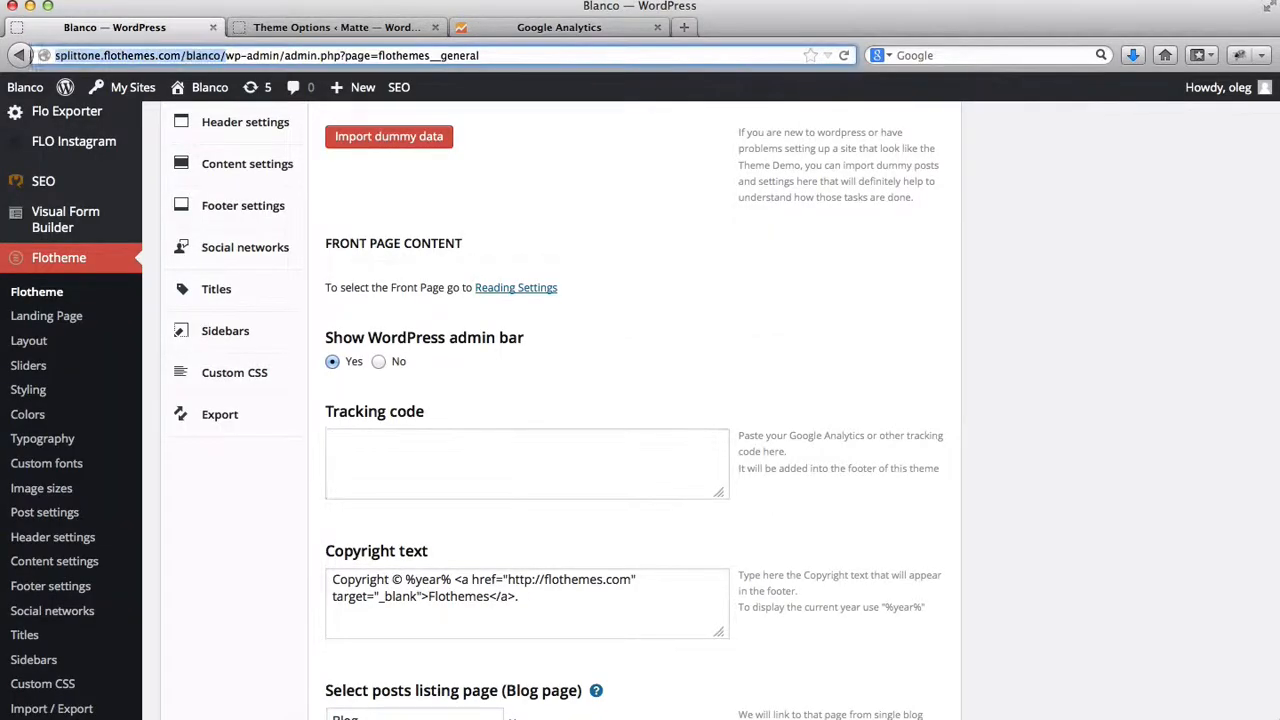
click(559, 27)
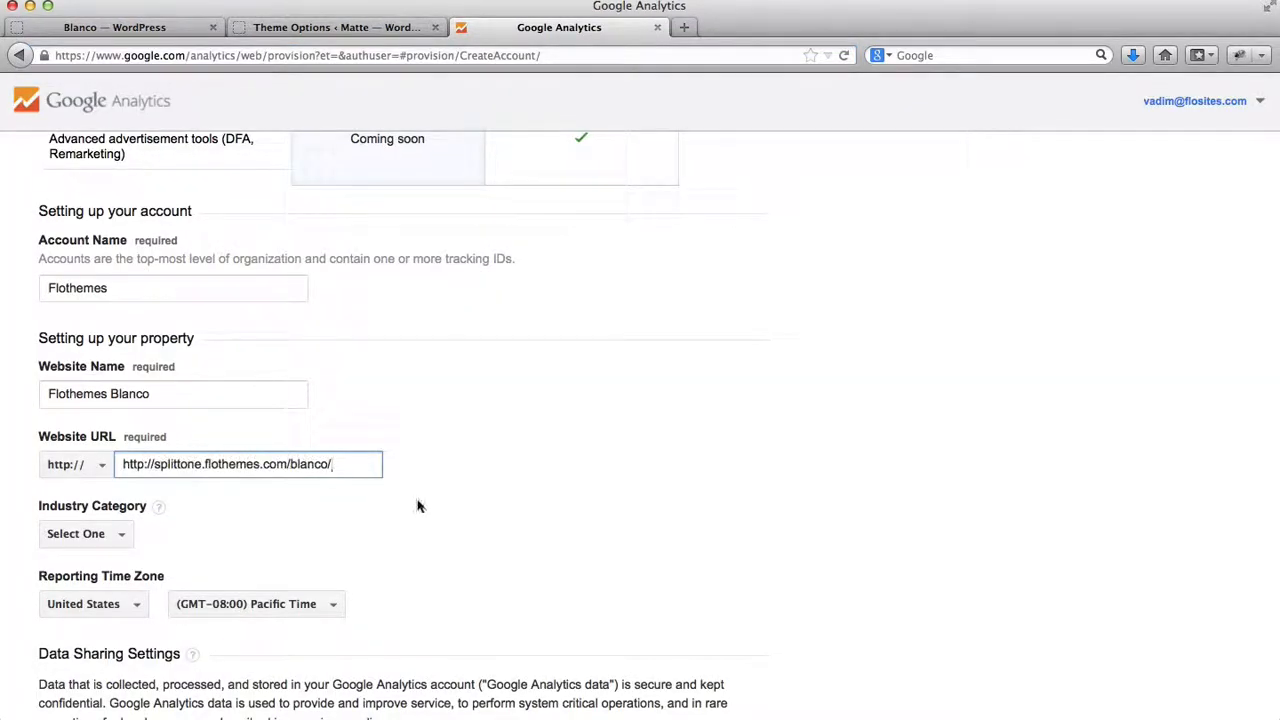
scroll(down, 3)
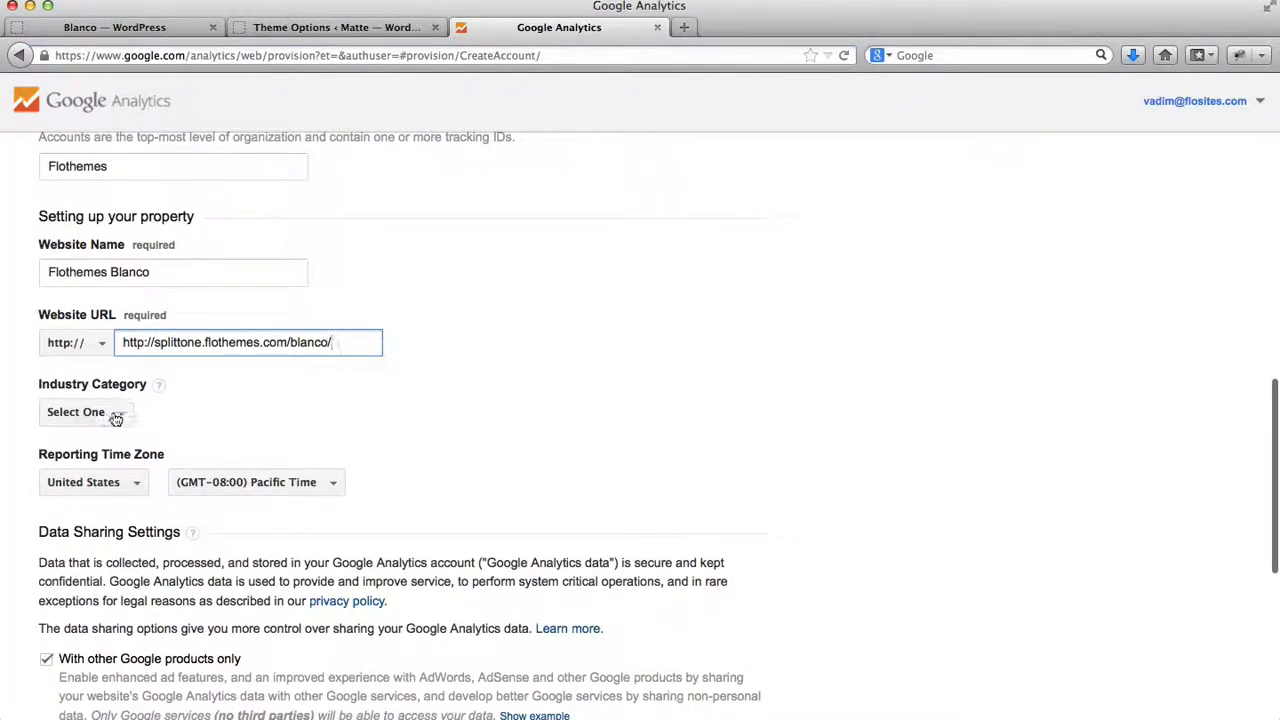
- Set the industry category to Arts and Entertainment
click(85, 411)
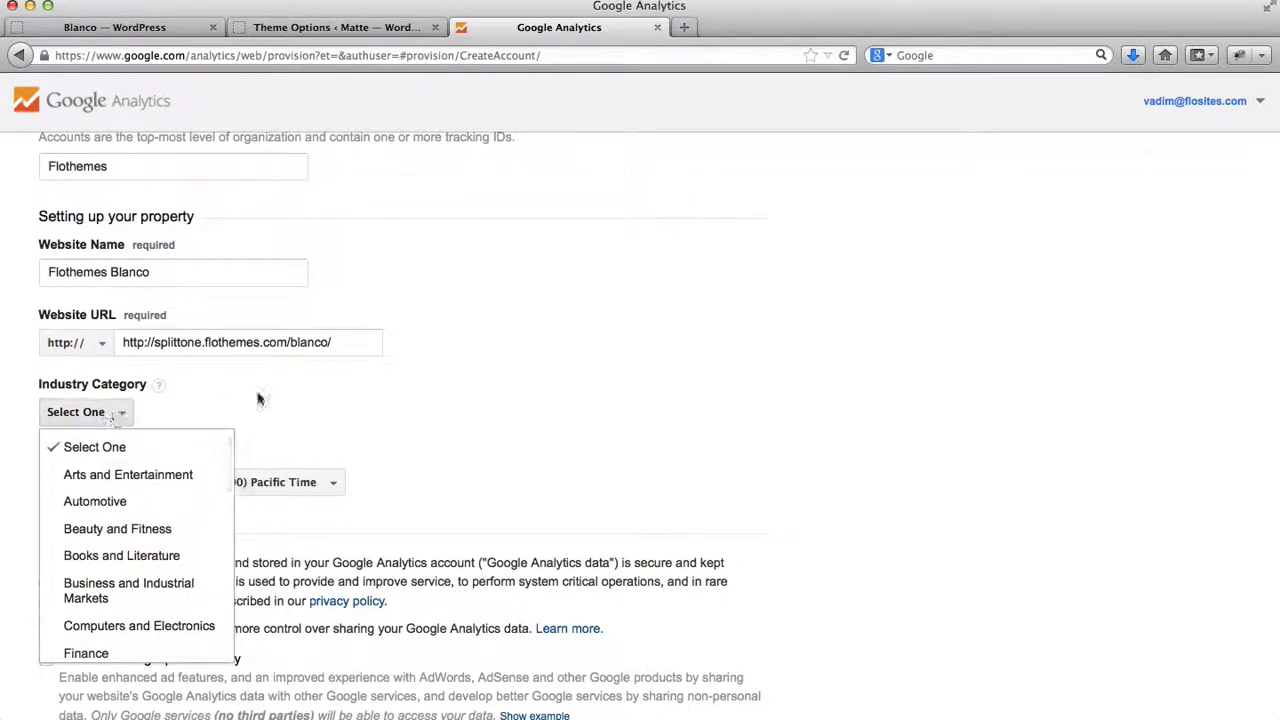
scroll(down, 3)
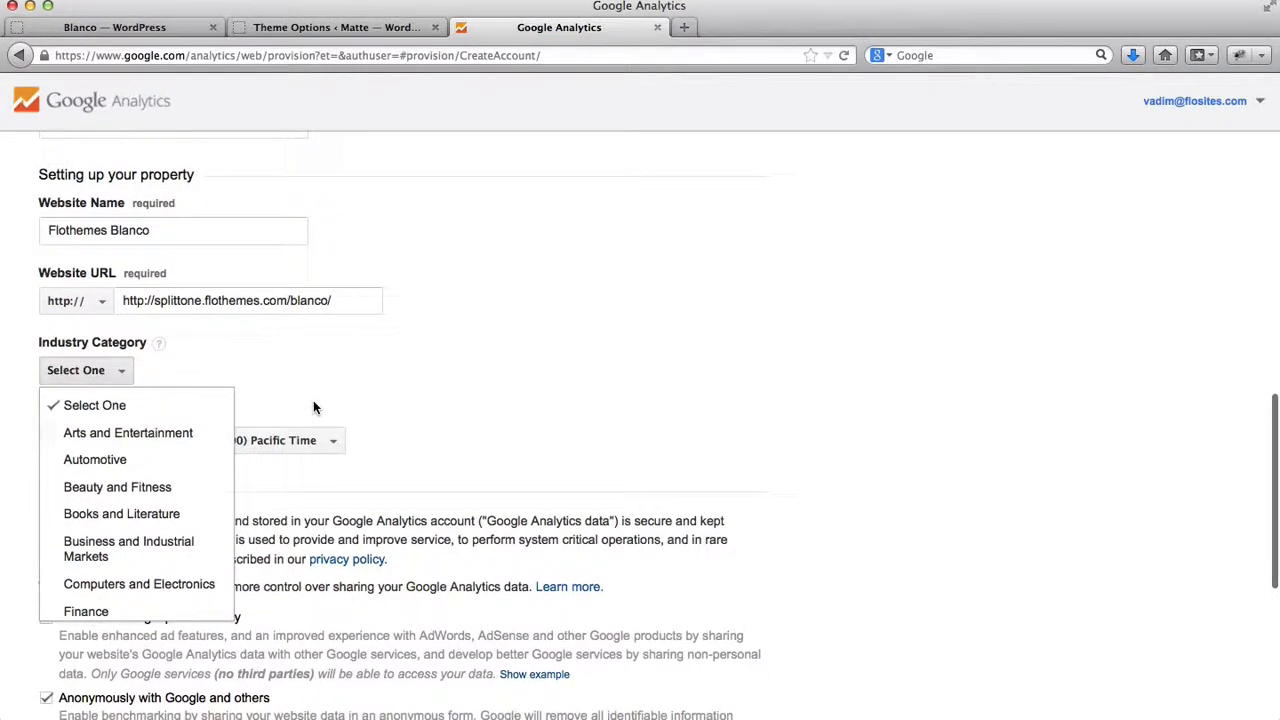
click(127, 432)
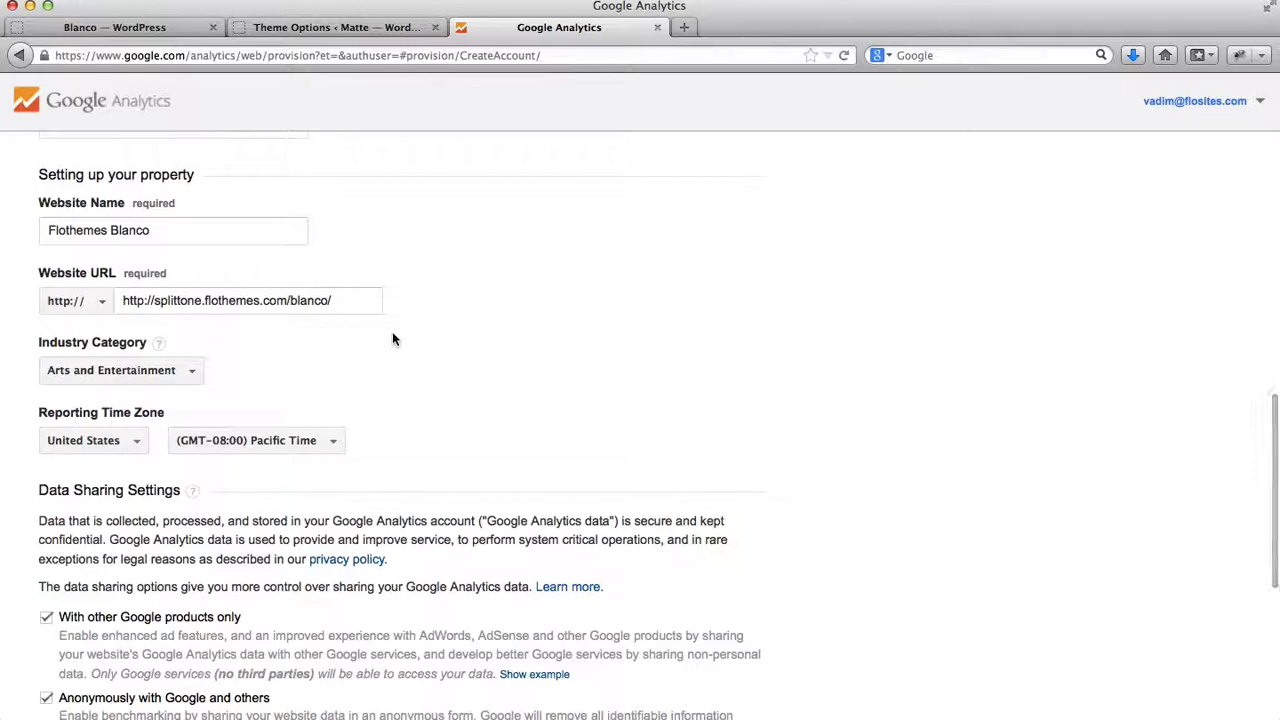
scroll(down, 3)
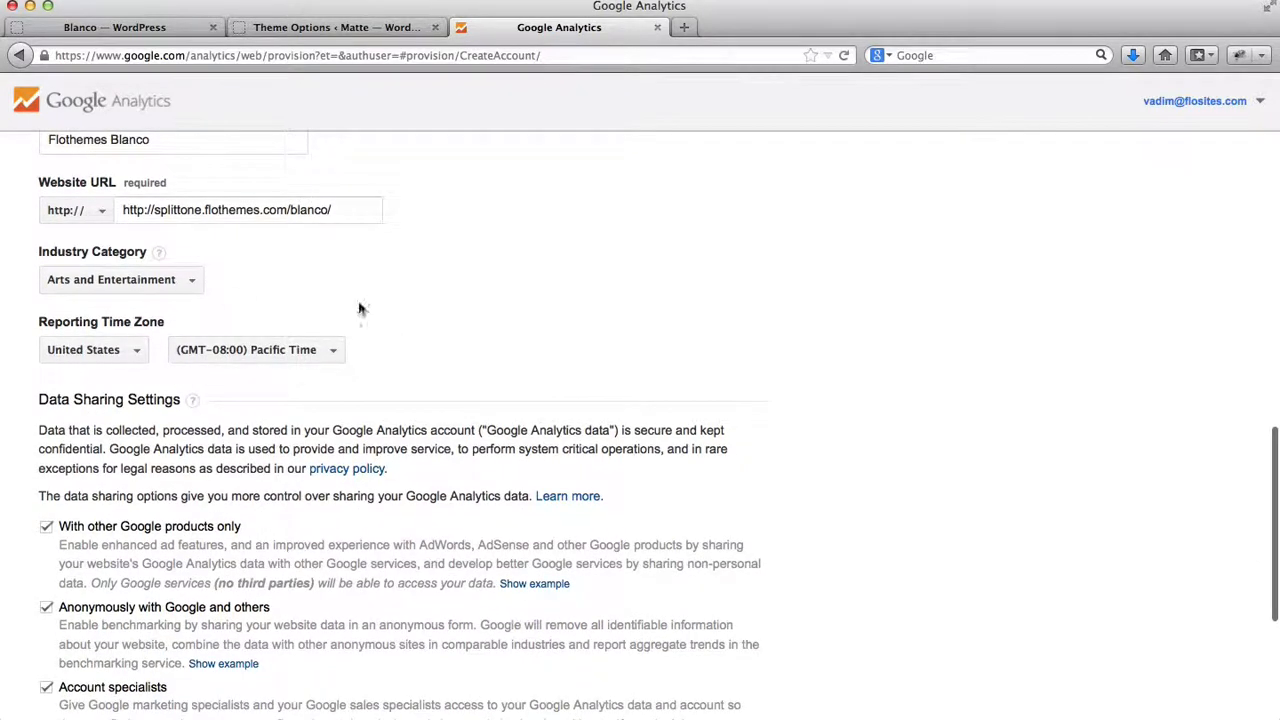
scroll(down, 3)
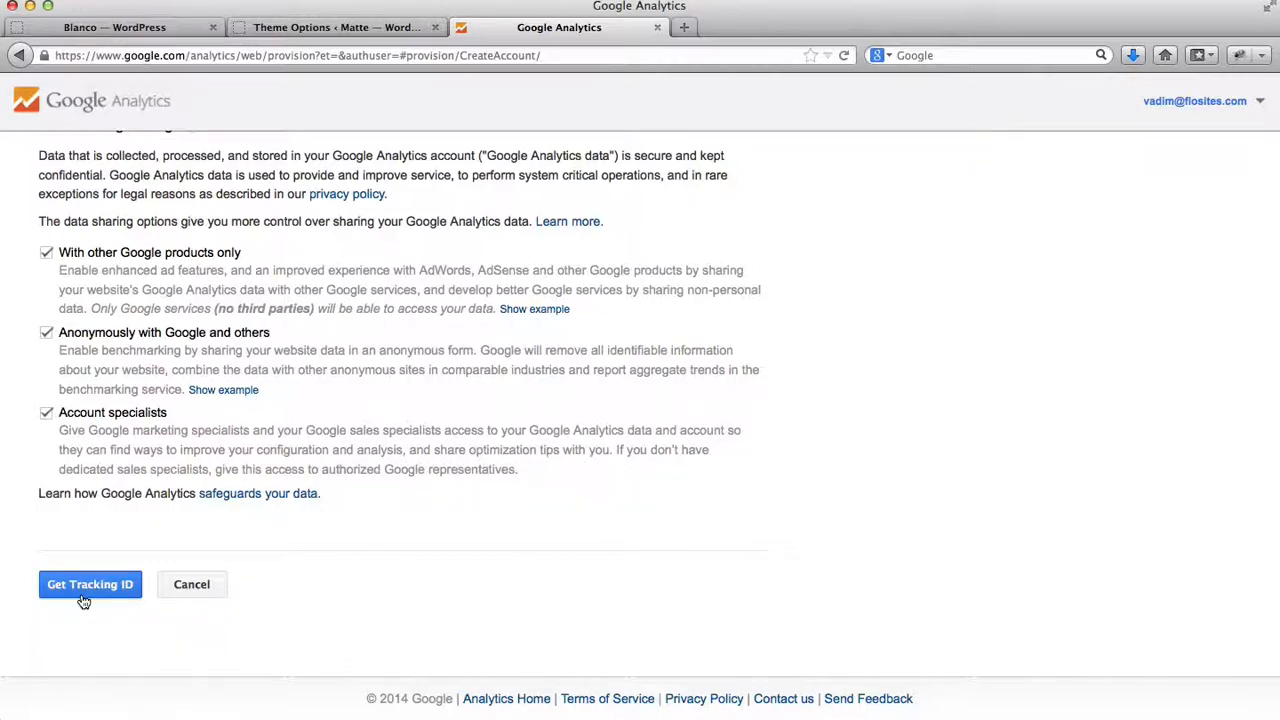
- Request the tracking ID and accept the Terms of Service agreement
click(90, 584)
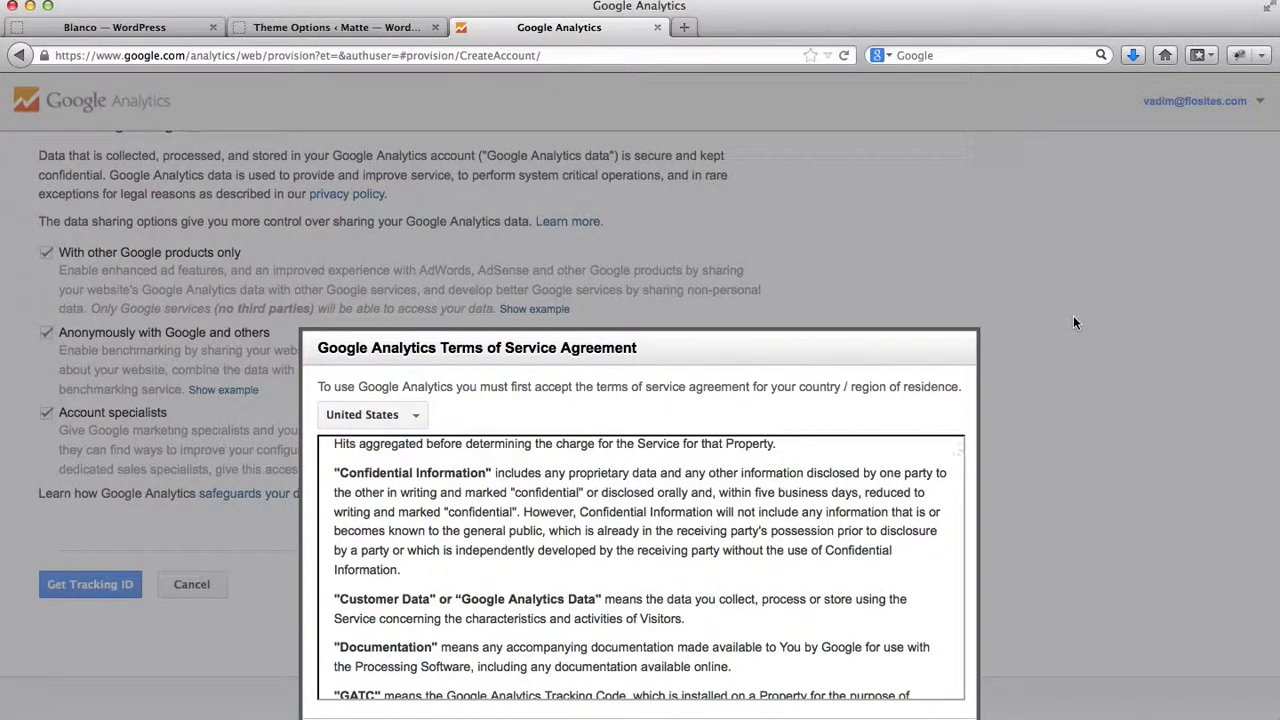
scroll(down, 3)
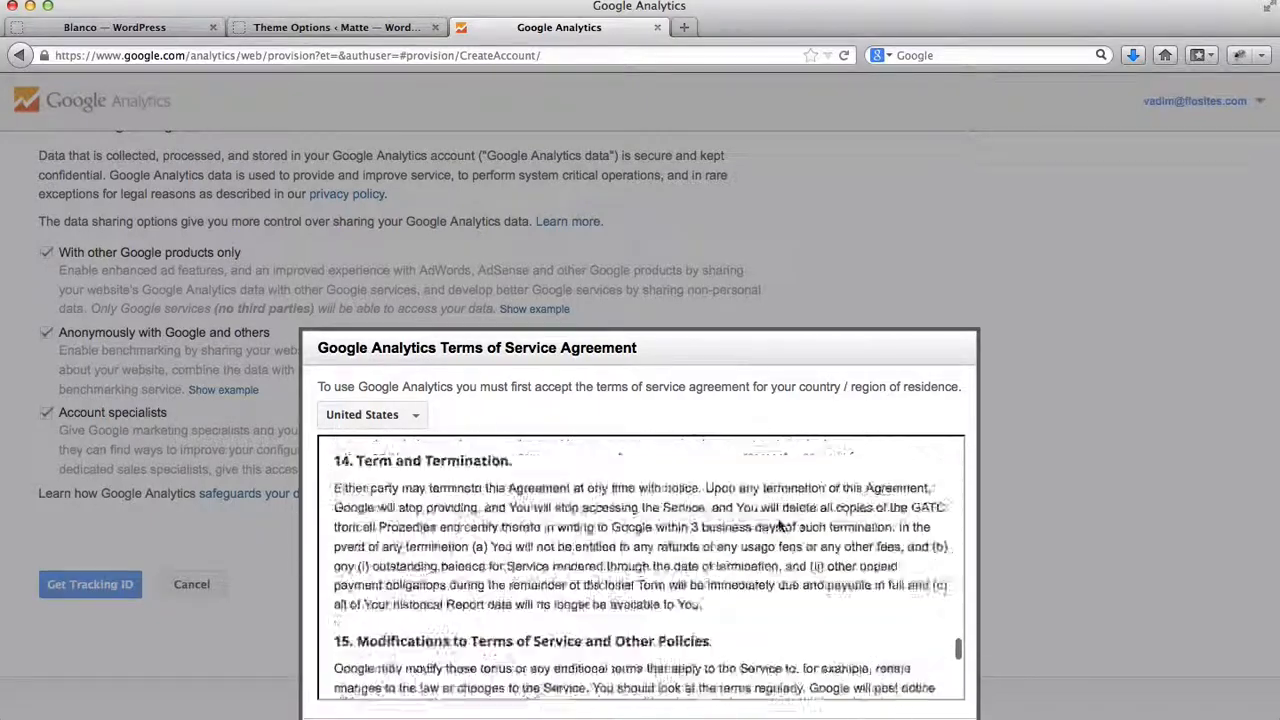
scroll(down, 3)
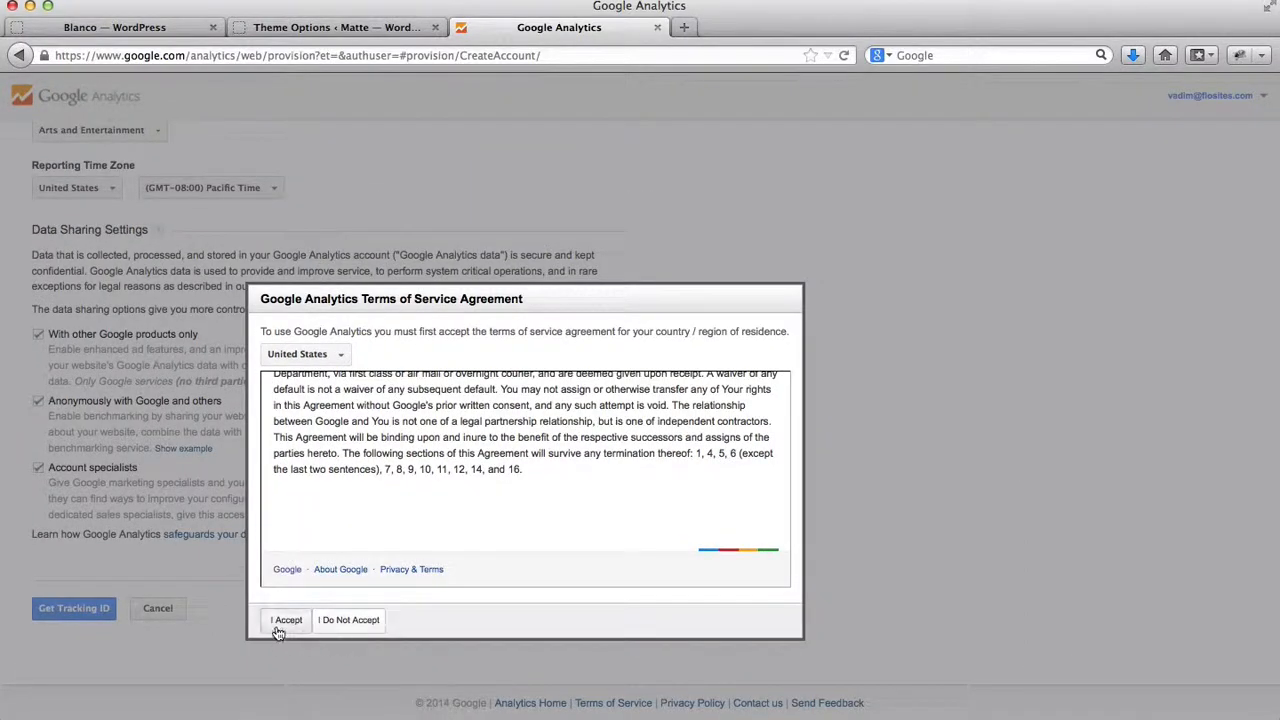
click(286, 619)
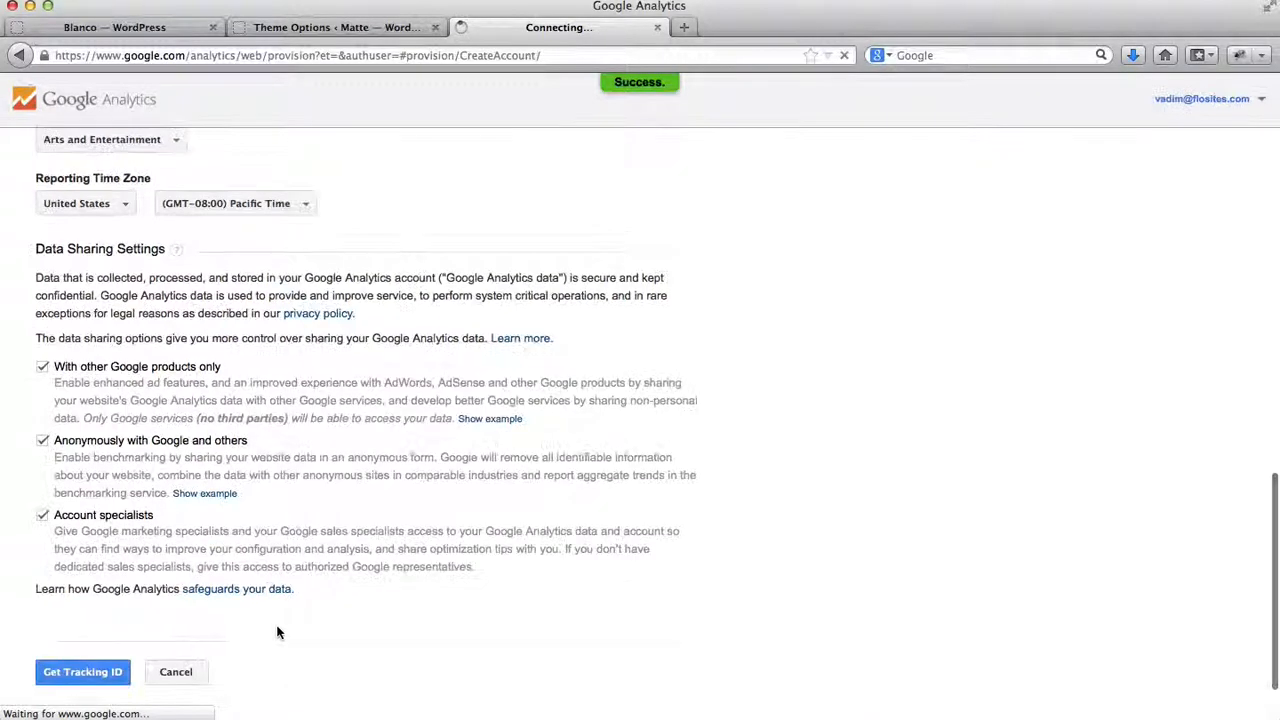
click(83, 671)
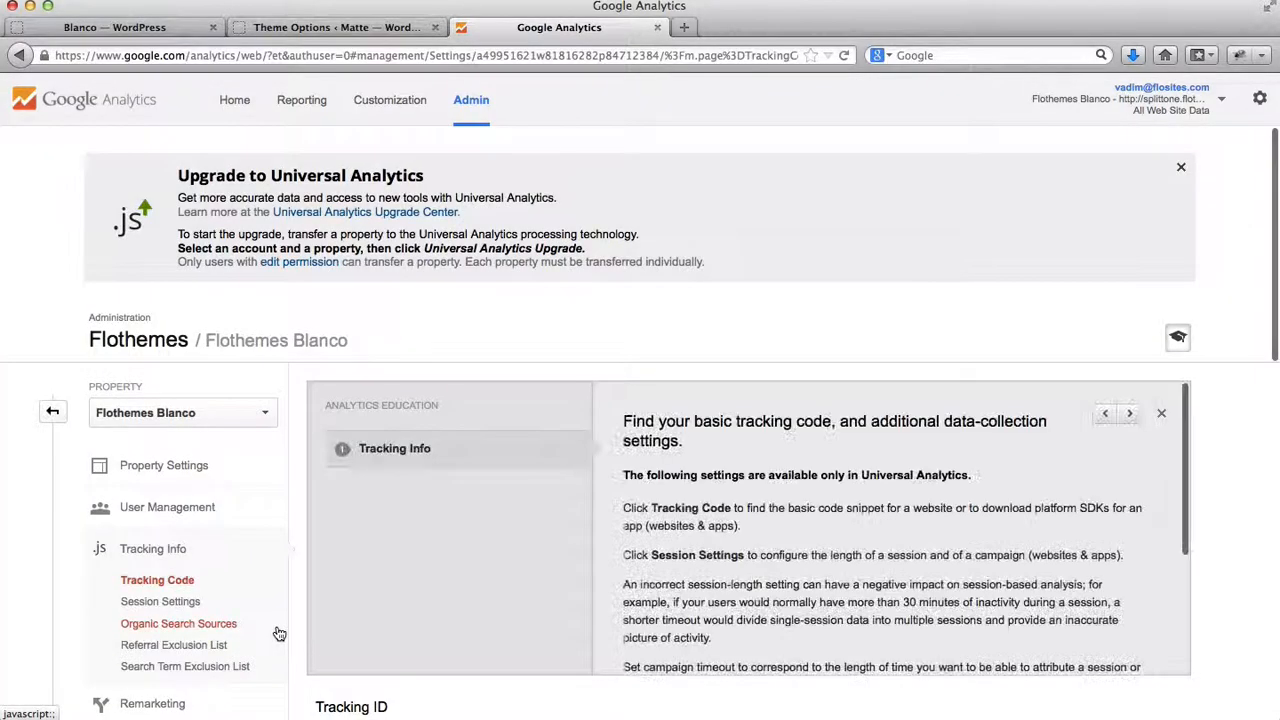
- Copy tracking ID UA-49951621-1 and return to the Matte theme options
scroll(down, 3)
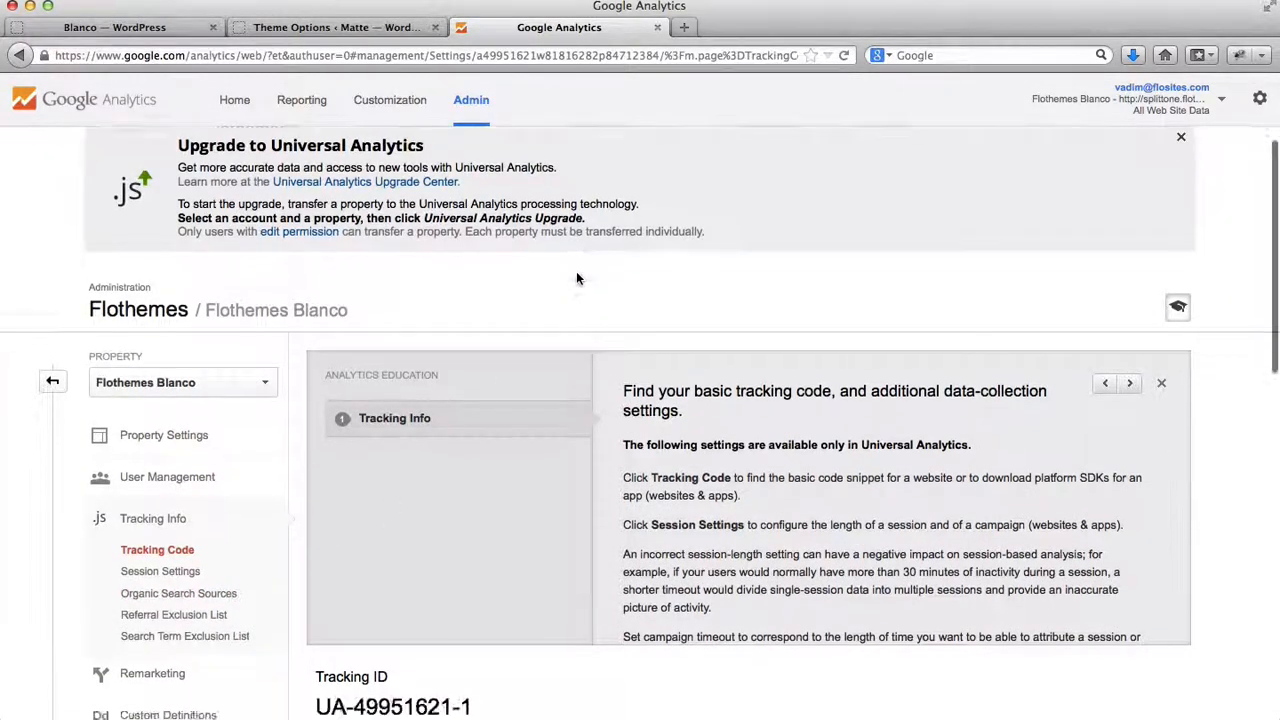
scroll(down, 3)
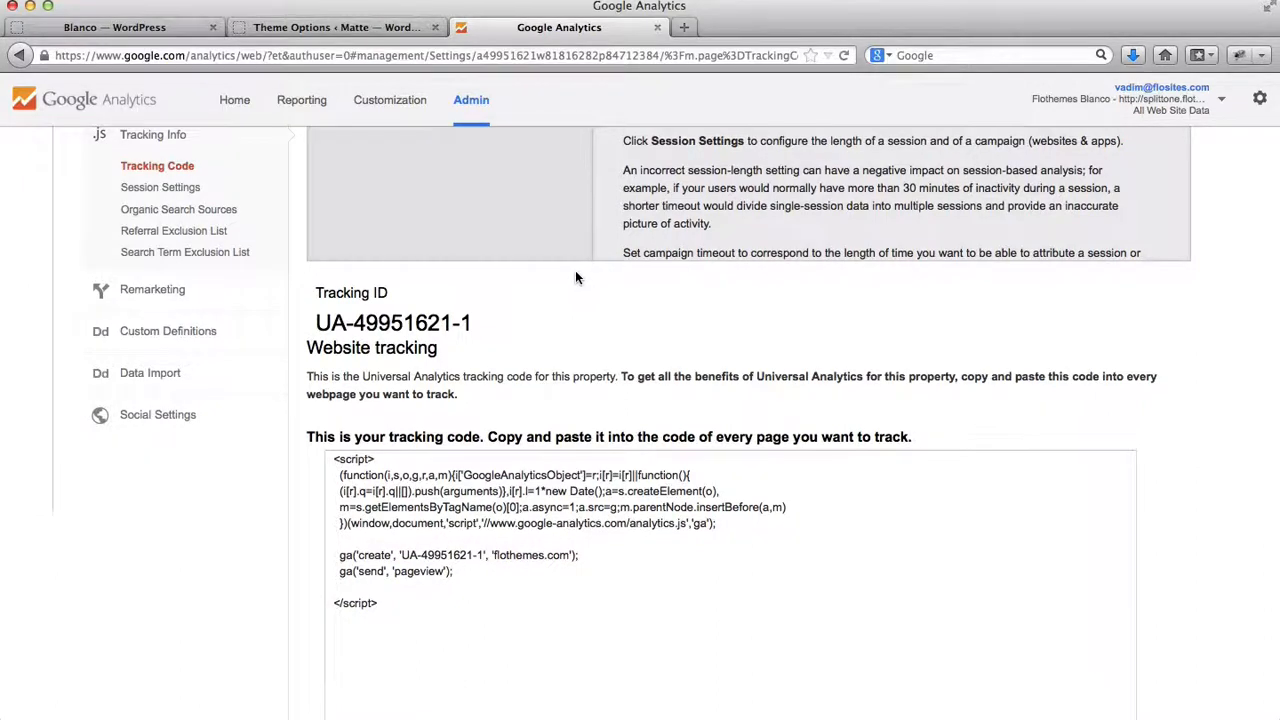
double_click(393, 322)
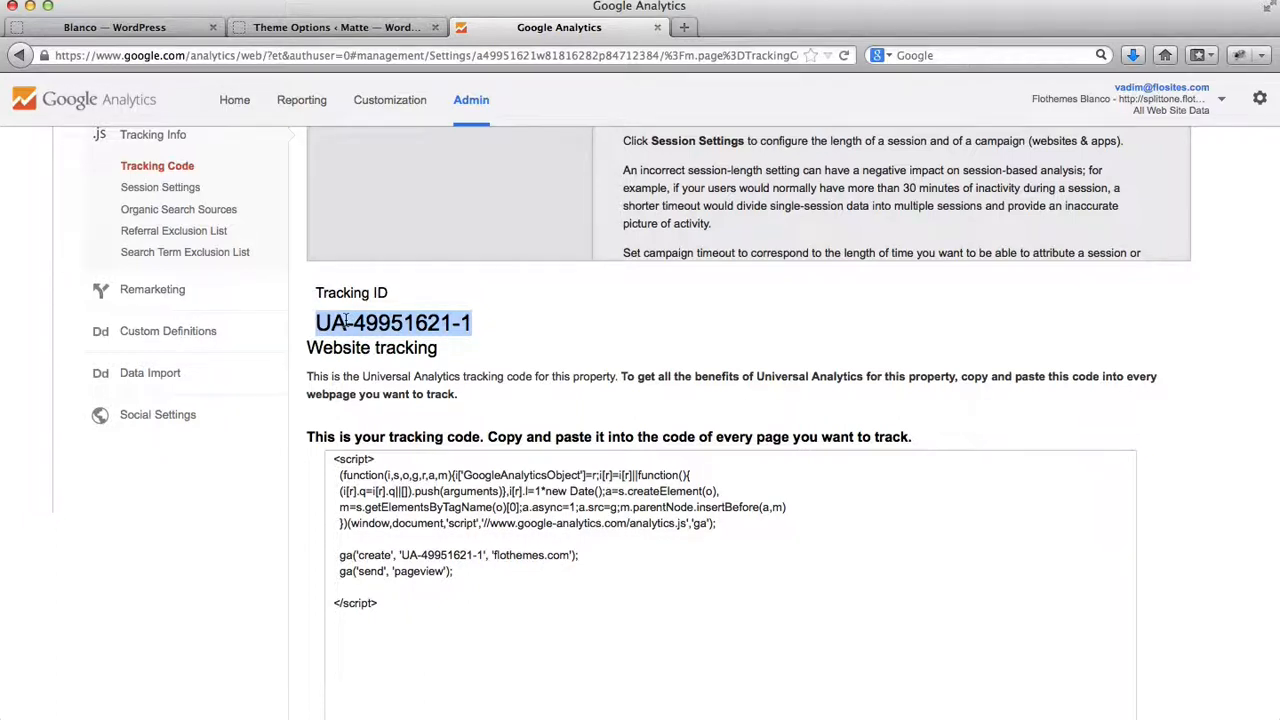
click(335, 27)
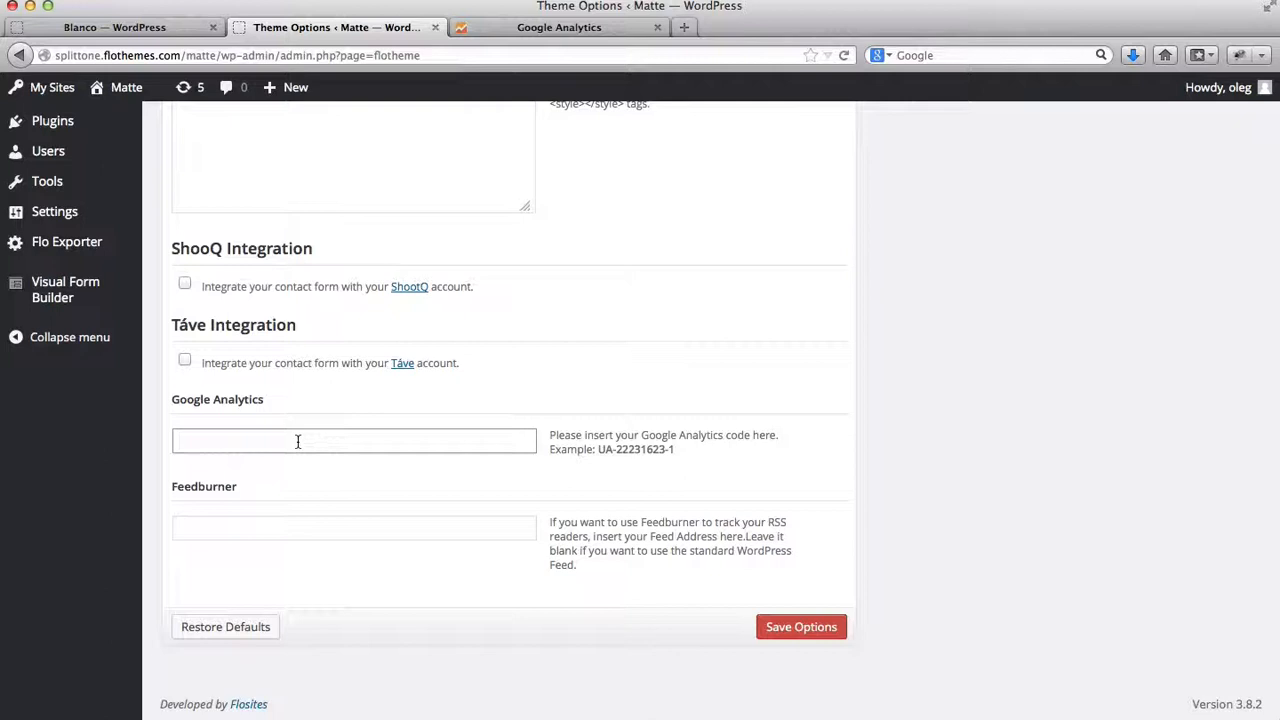
- Paste UA-49951621-1 into Matte's Google Analytics field, then return to Analytics
text(UA-49951621-1)
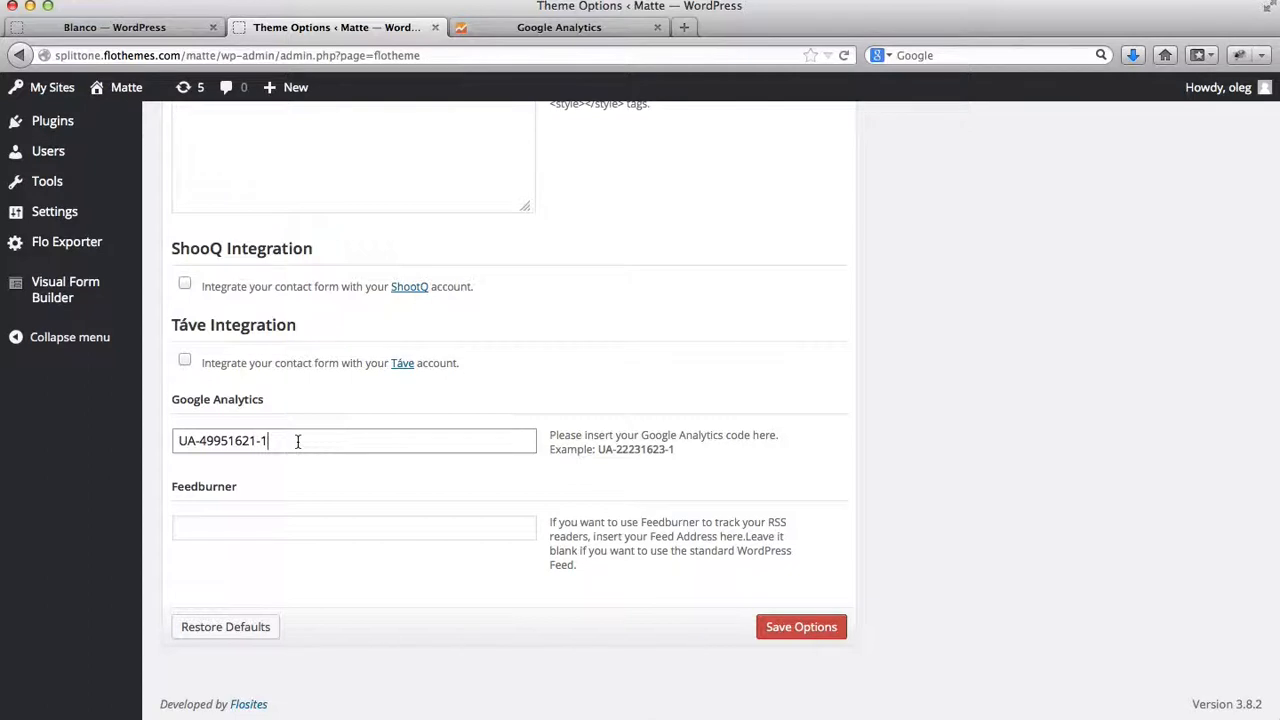
click(558, 27)
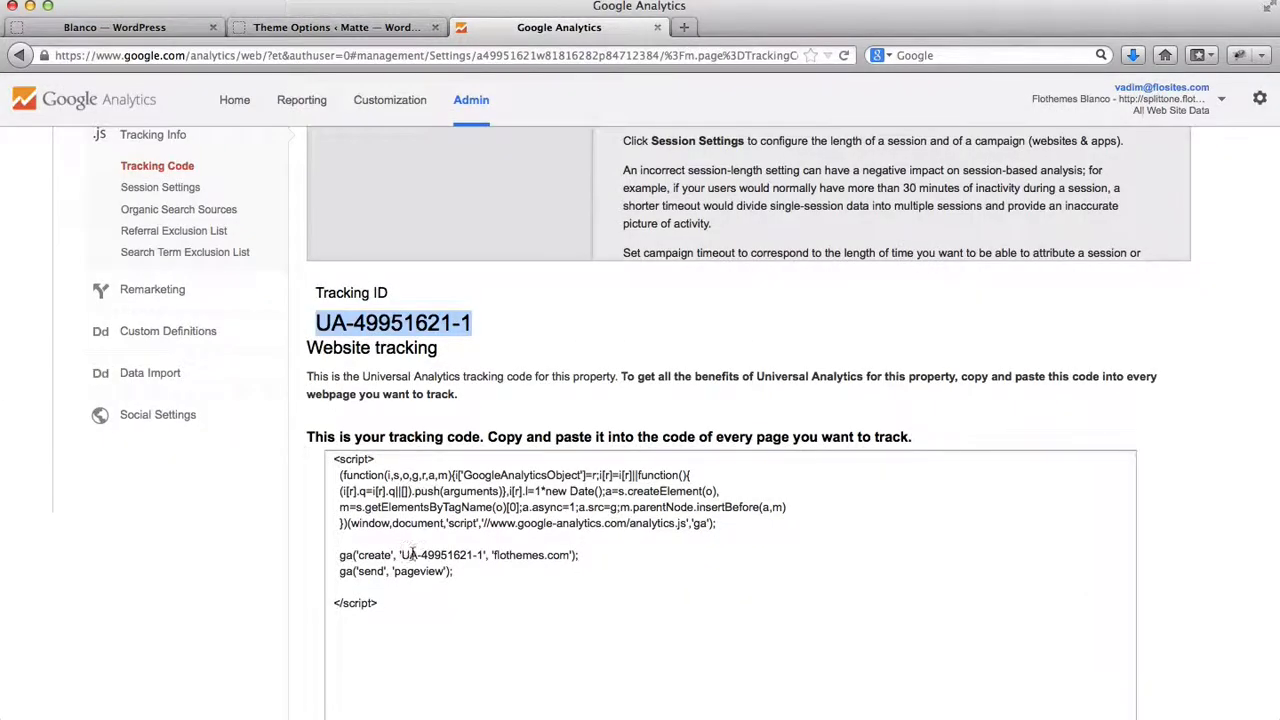
- Copy the full tracking code script and go to the Blanco theme options
click(391, 589)
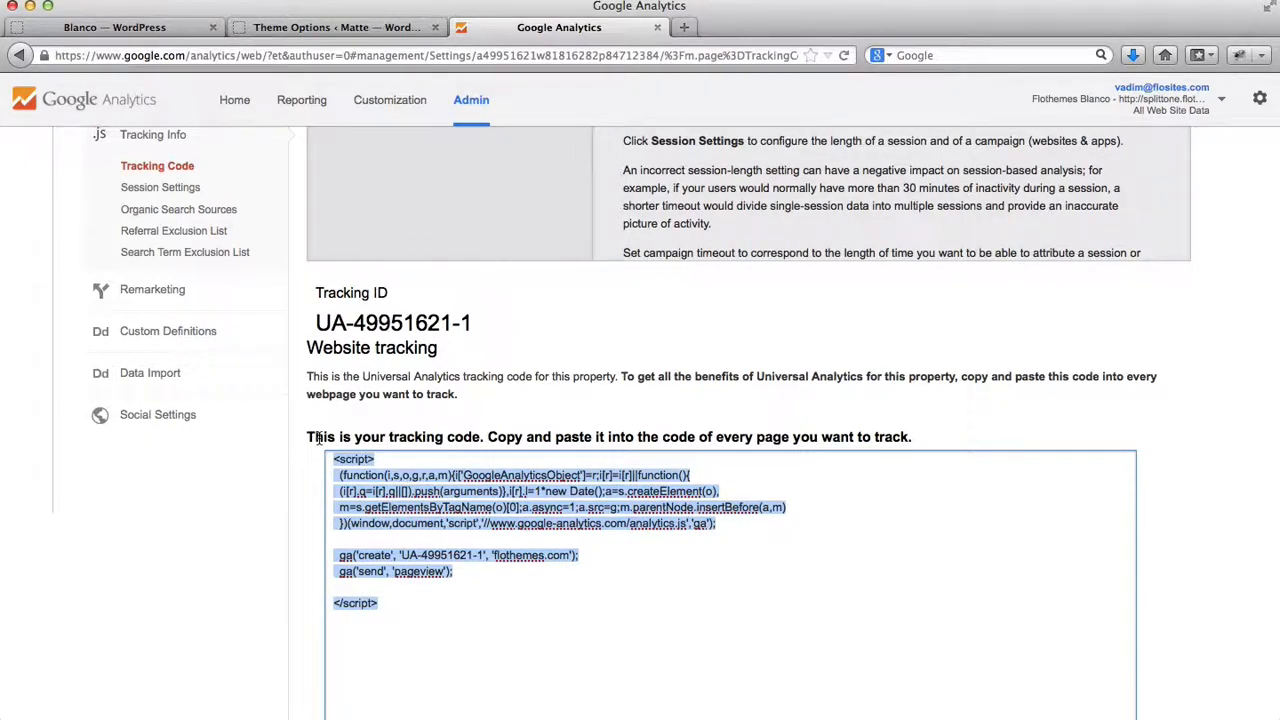
scroll(down, 3)
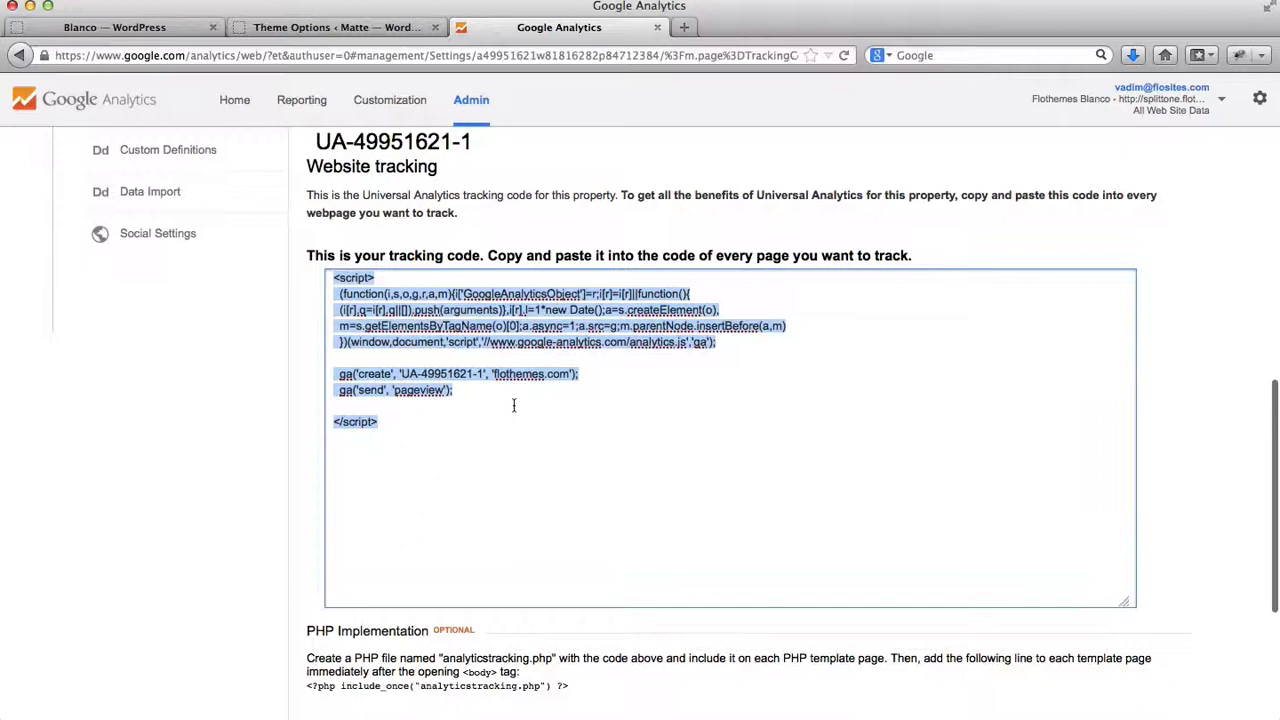
click(114, 27)
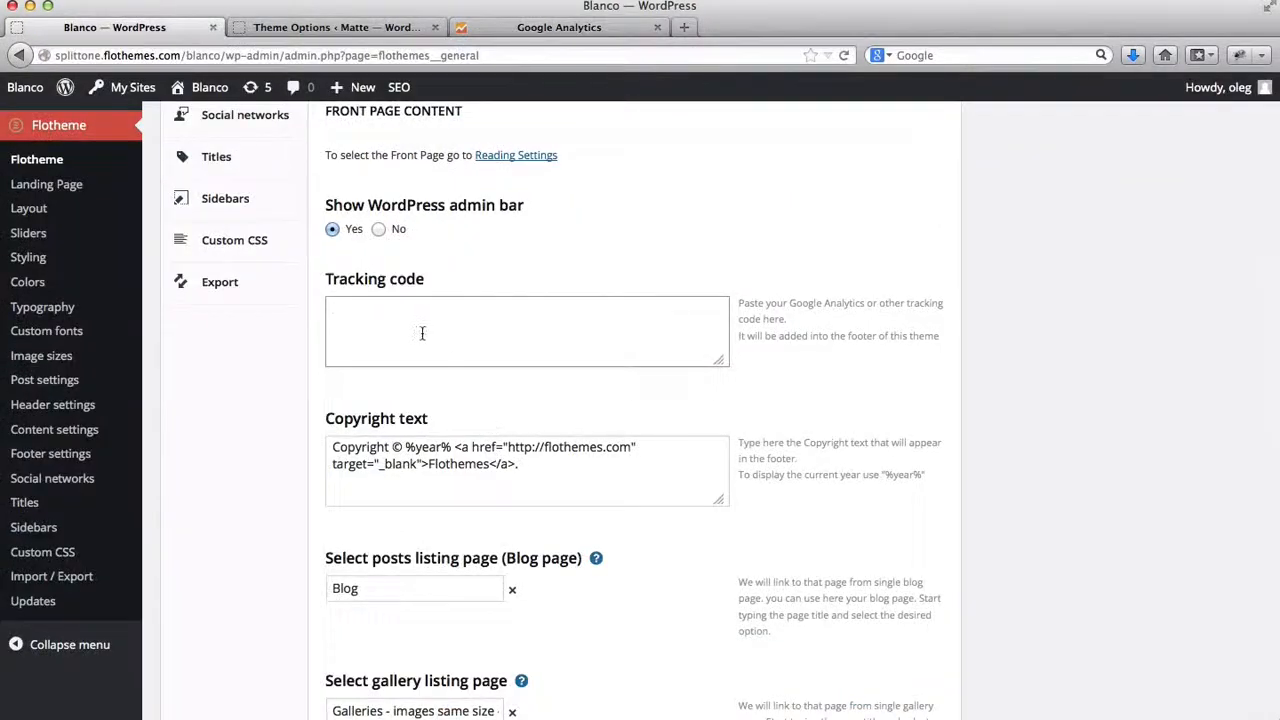
- Paste the UA-49951621-1 tracking script into Blanco's Tracking code field, then open Matte
text(ga('create', 'UA-49951621-1', 'flothemes.com');)
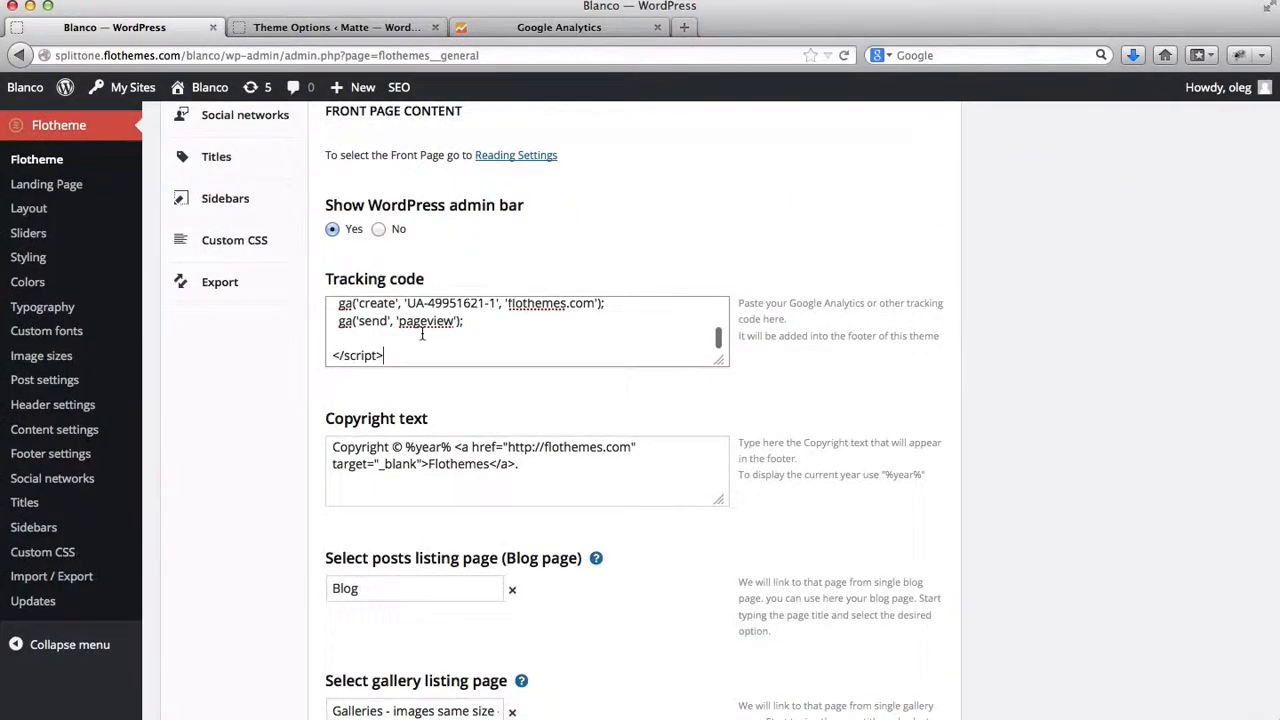
scroll(down, 3)
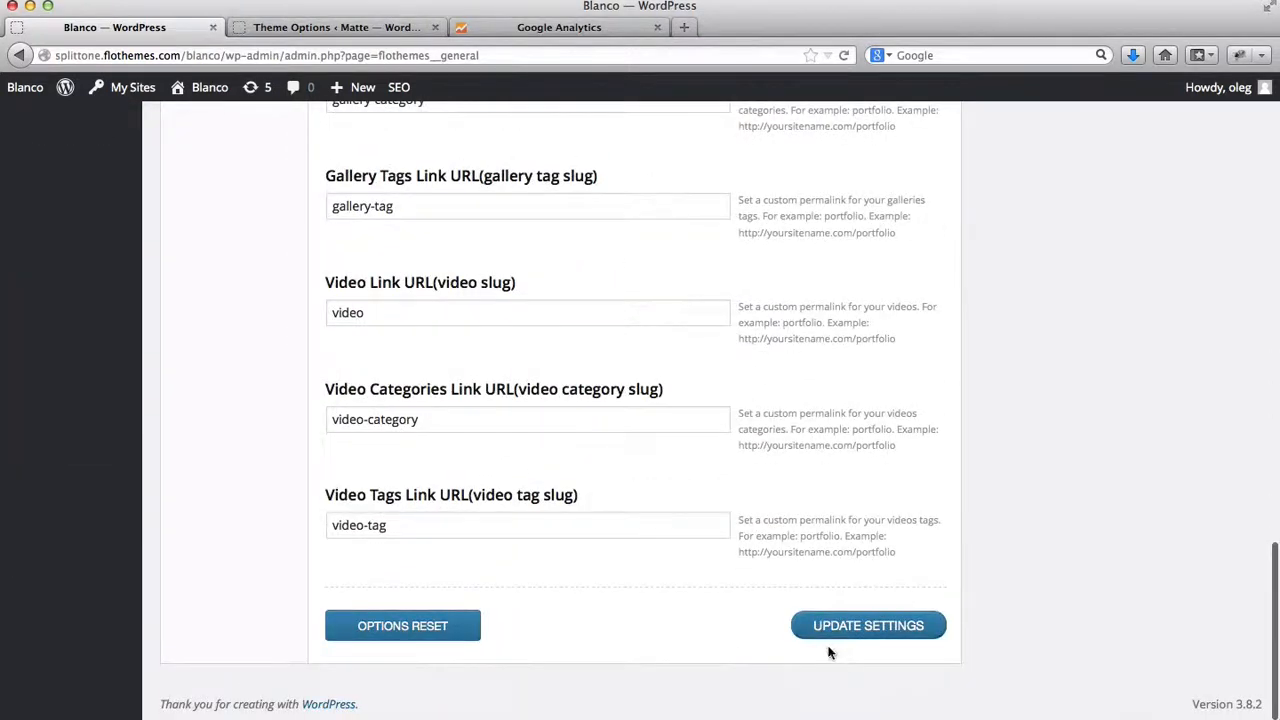
mouse_move(728, 506)
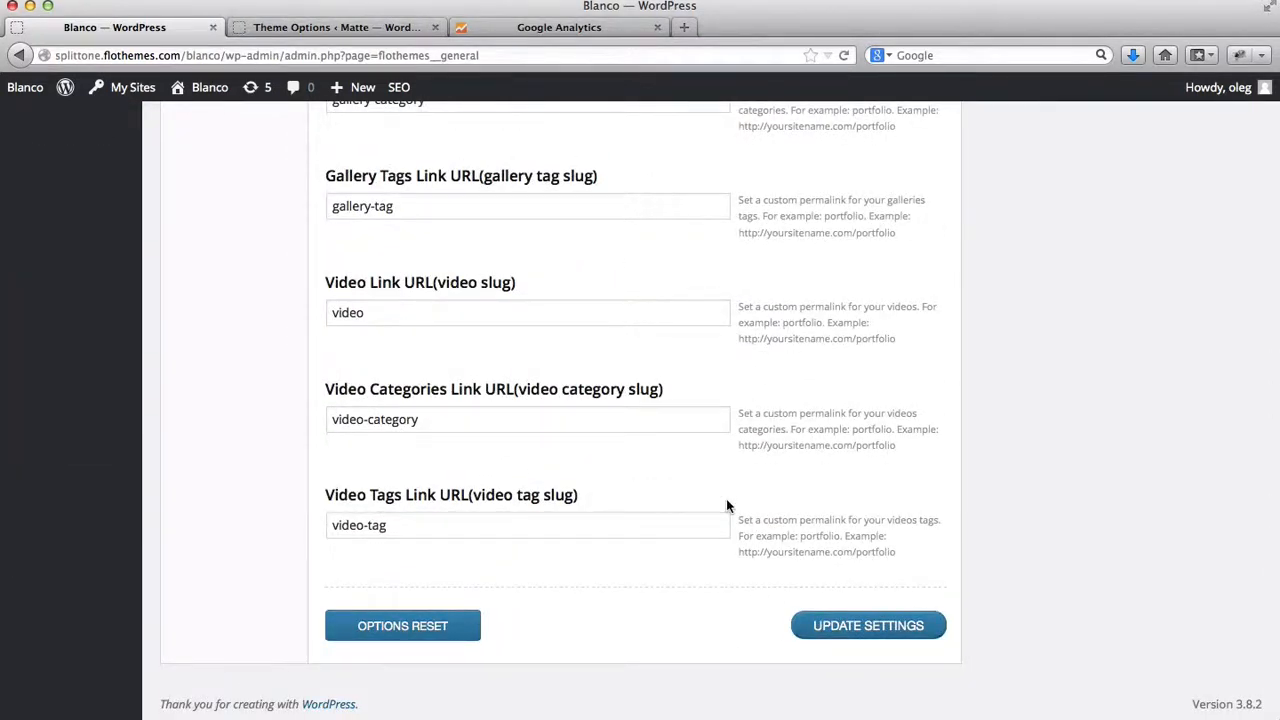
click(336, 27)
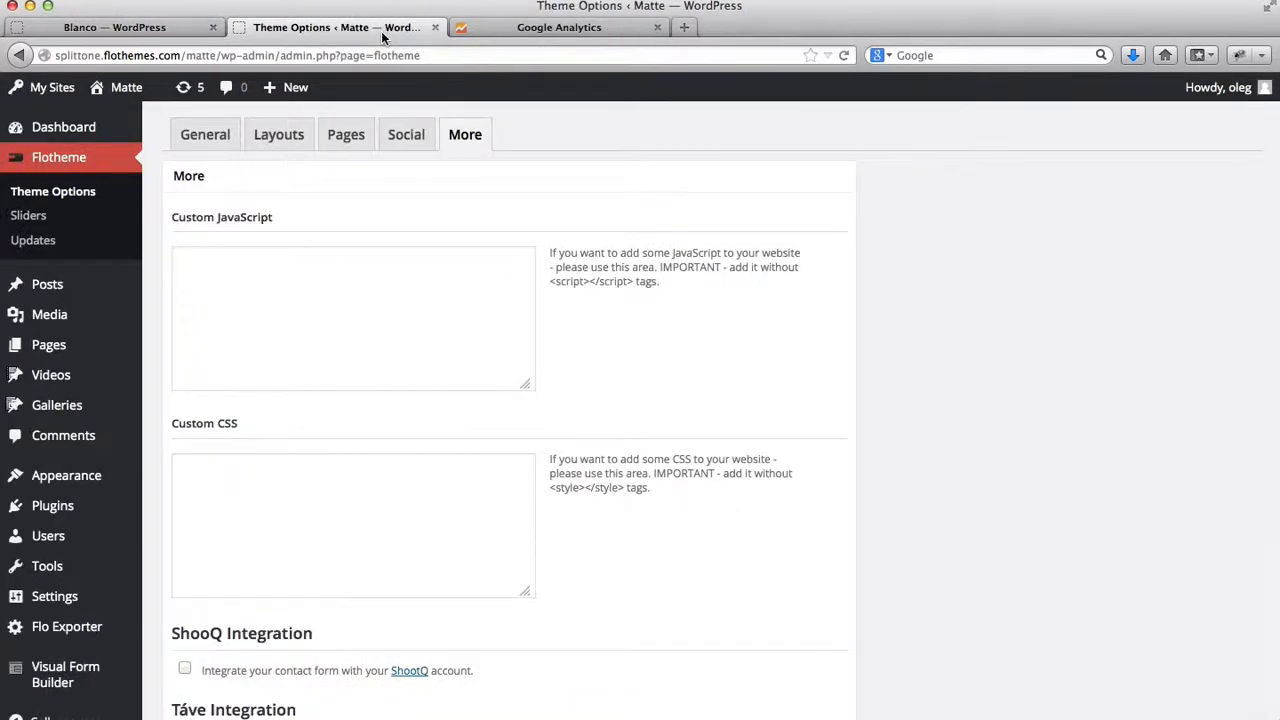
- Confirm Matte's Google Analytics field shows UA-49951621-1, then return to the Analytics tracking page
scroll(down, 3)
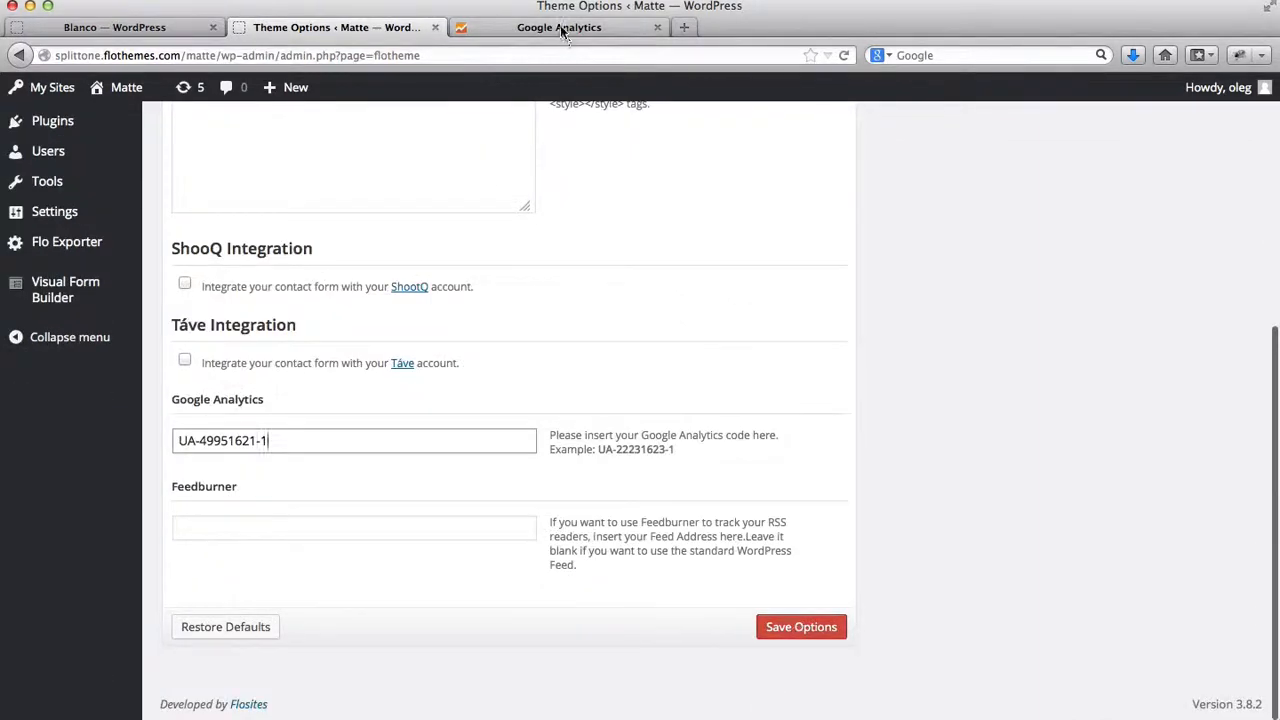
click(559, 27)
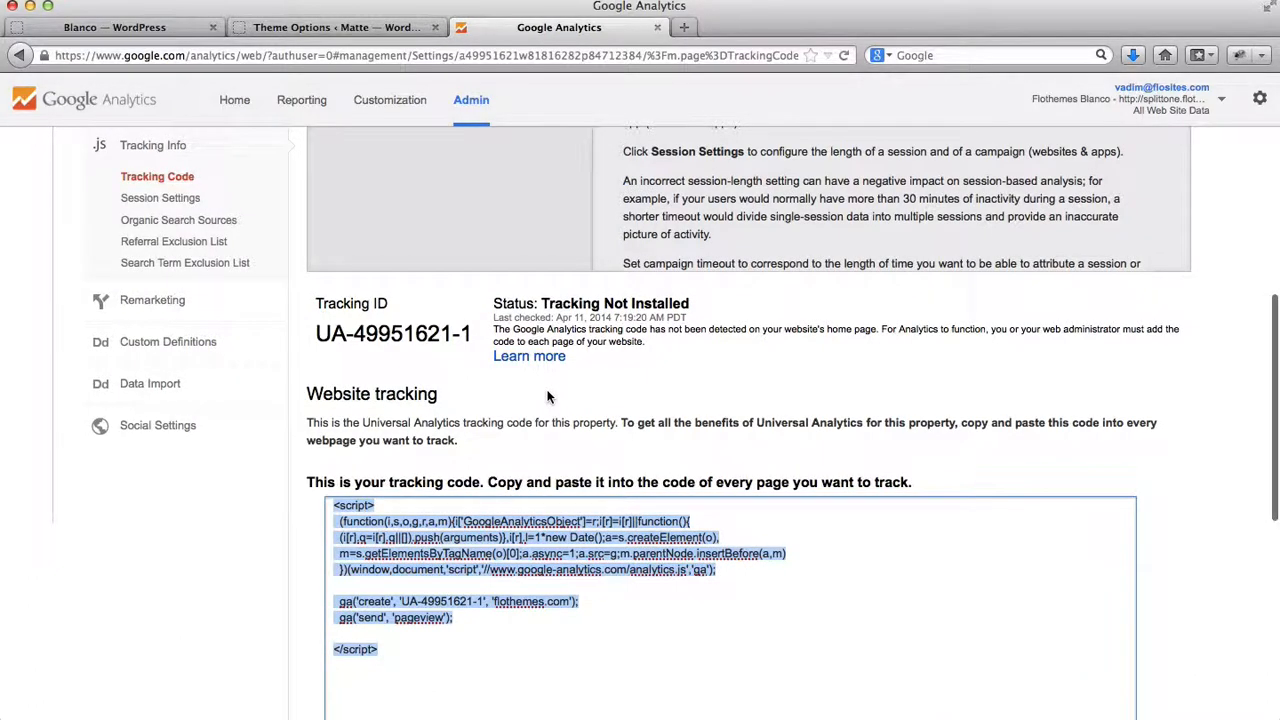
- Return to Analytics home listing the Flothemes account and Flothemes Blanco property
scroll(up, 3)
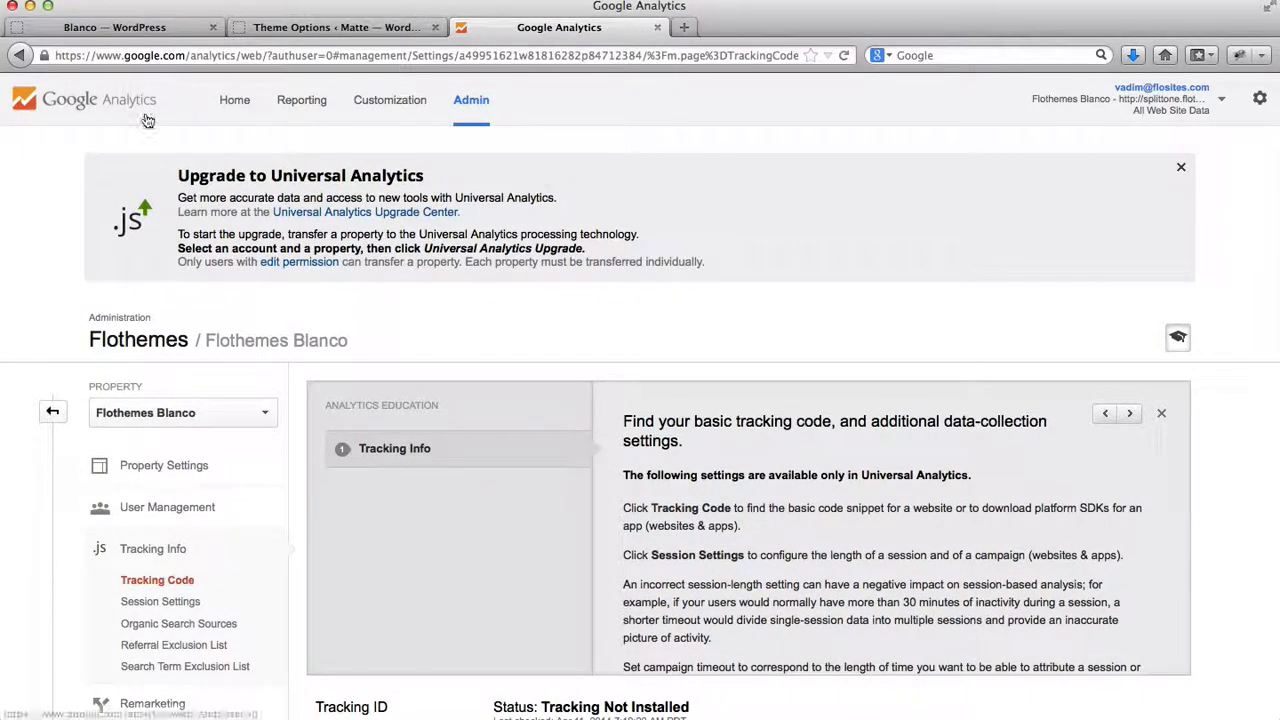
click(95, 105)
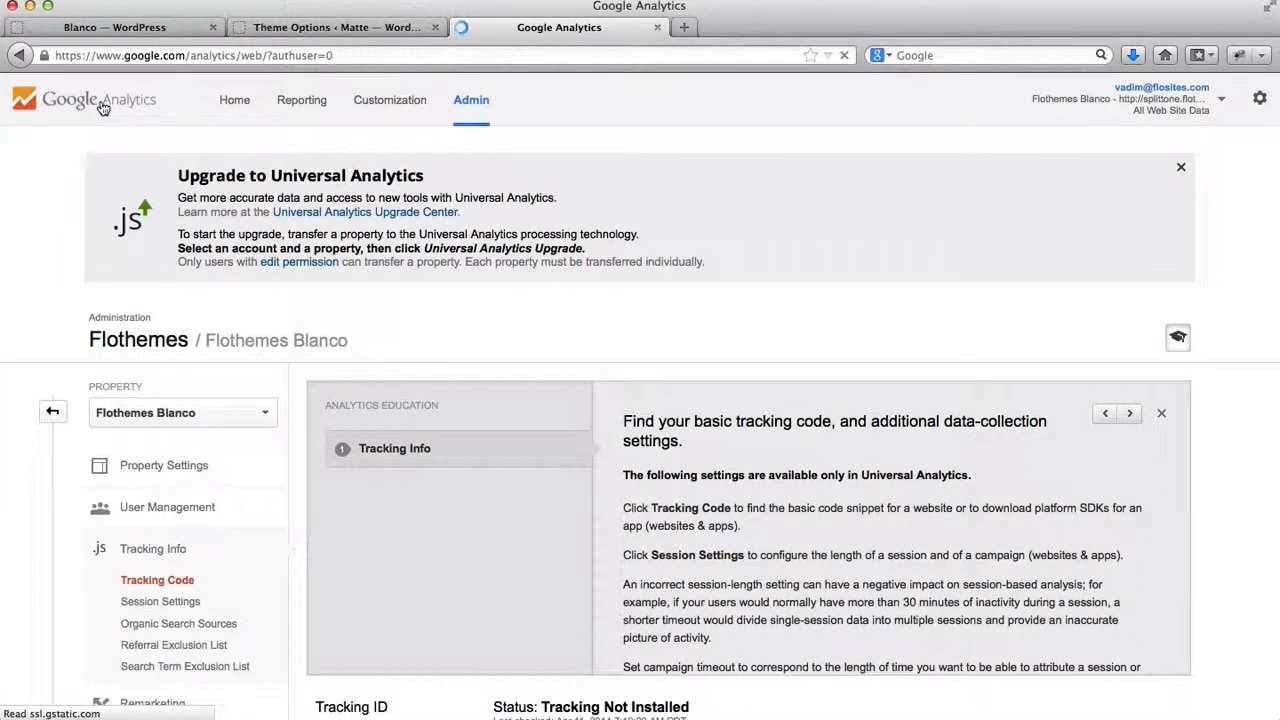
click(234, 99)
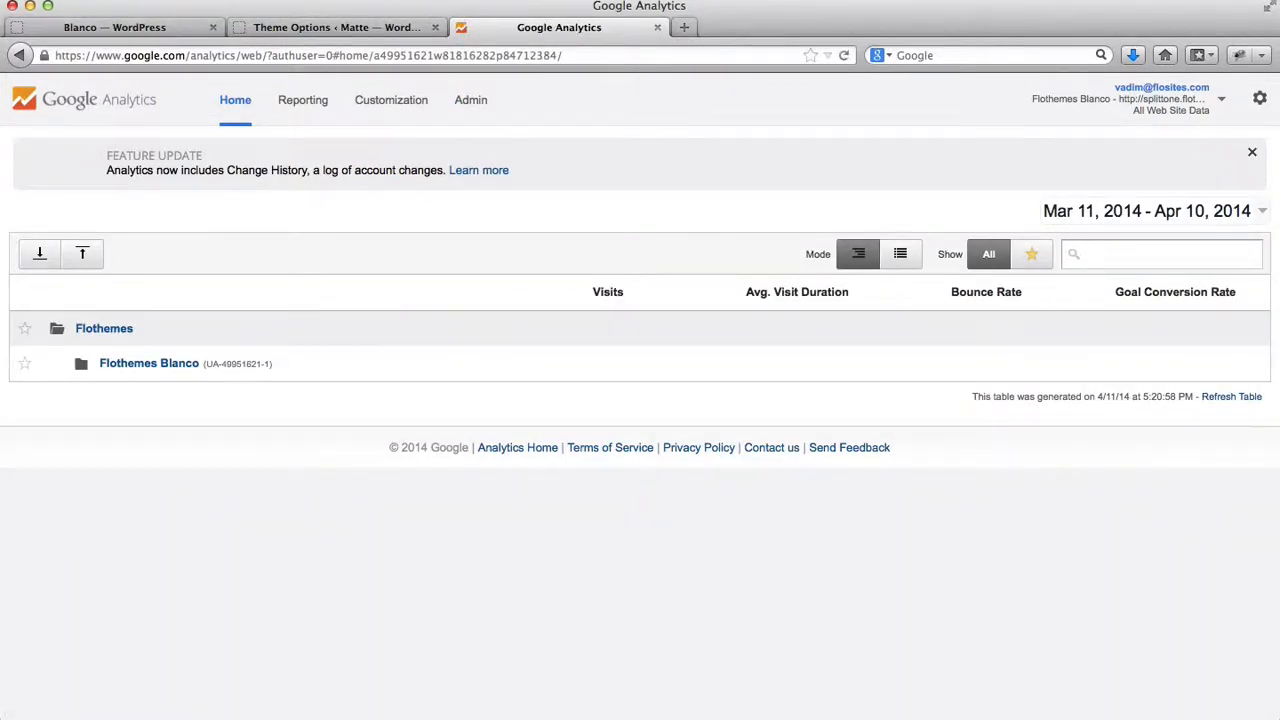
- Expand Flothemes Blanco and open All Web Site Data's Audience Overview showing zero visits
click(1160, 253)
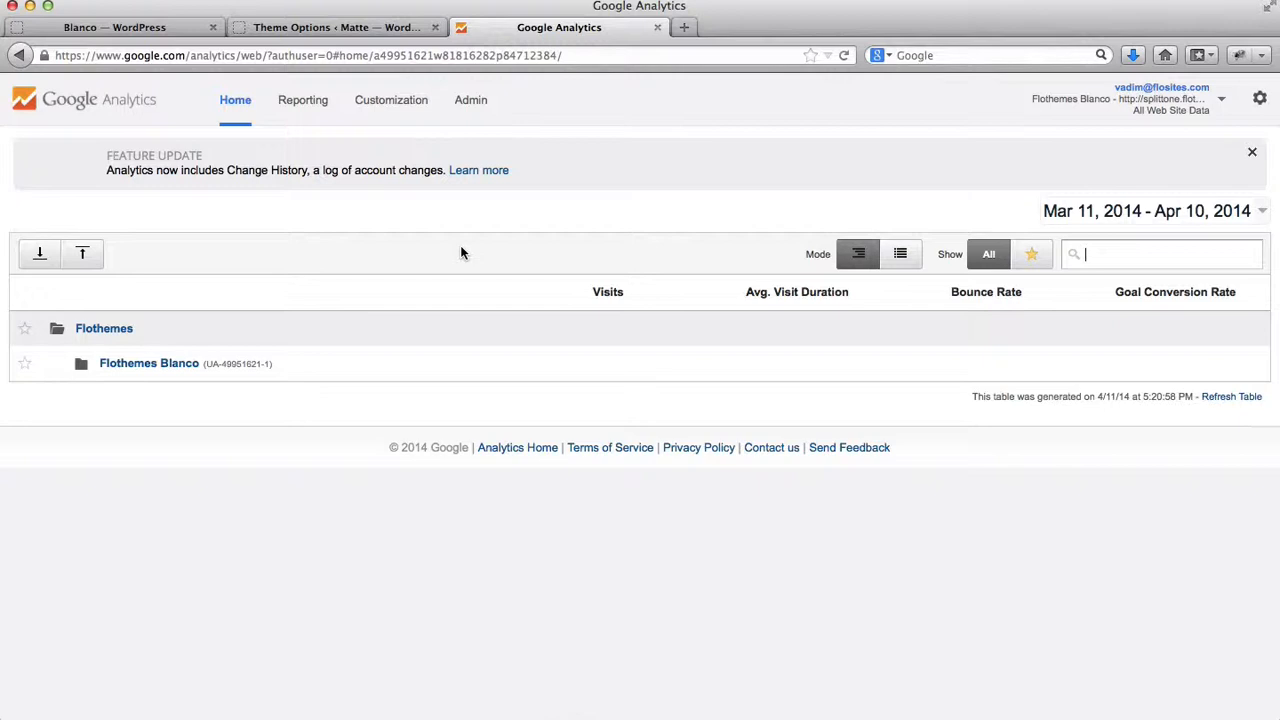
mouse_move(151, 353)
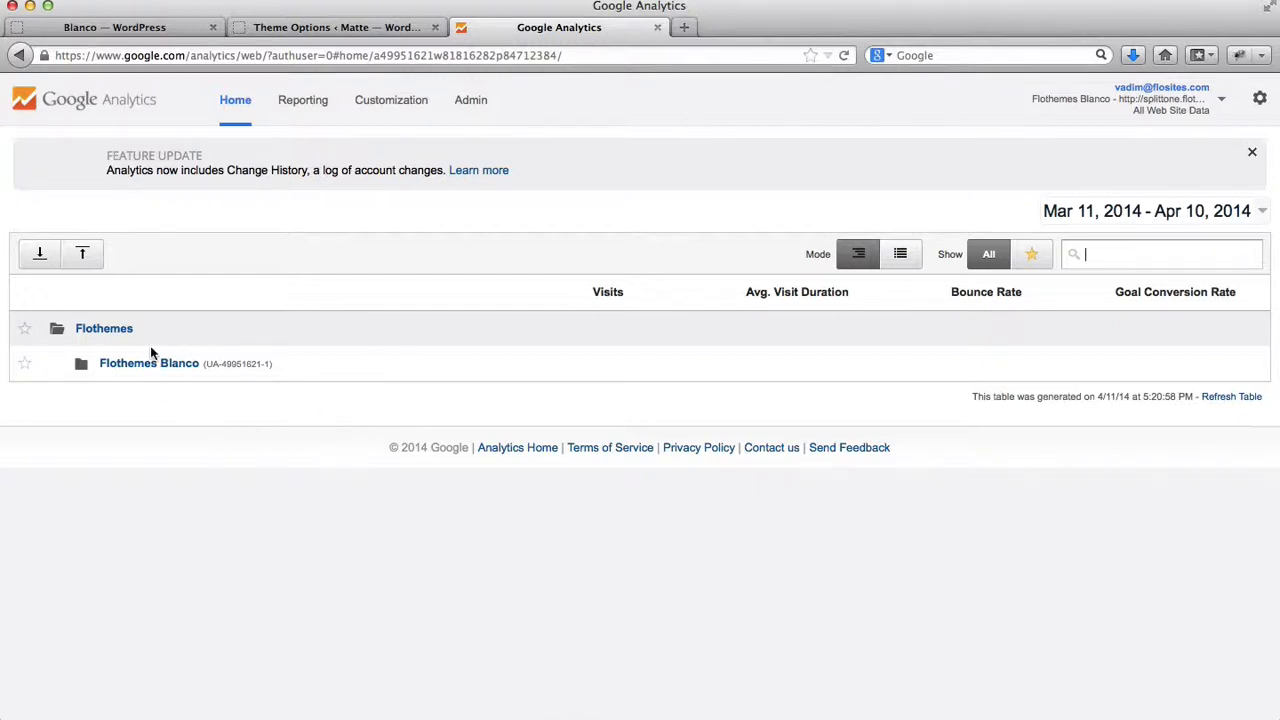
mouse_move(124, 370)
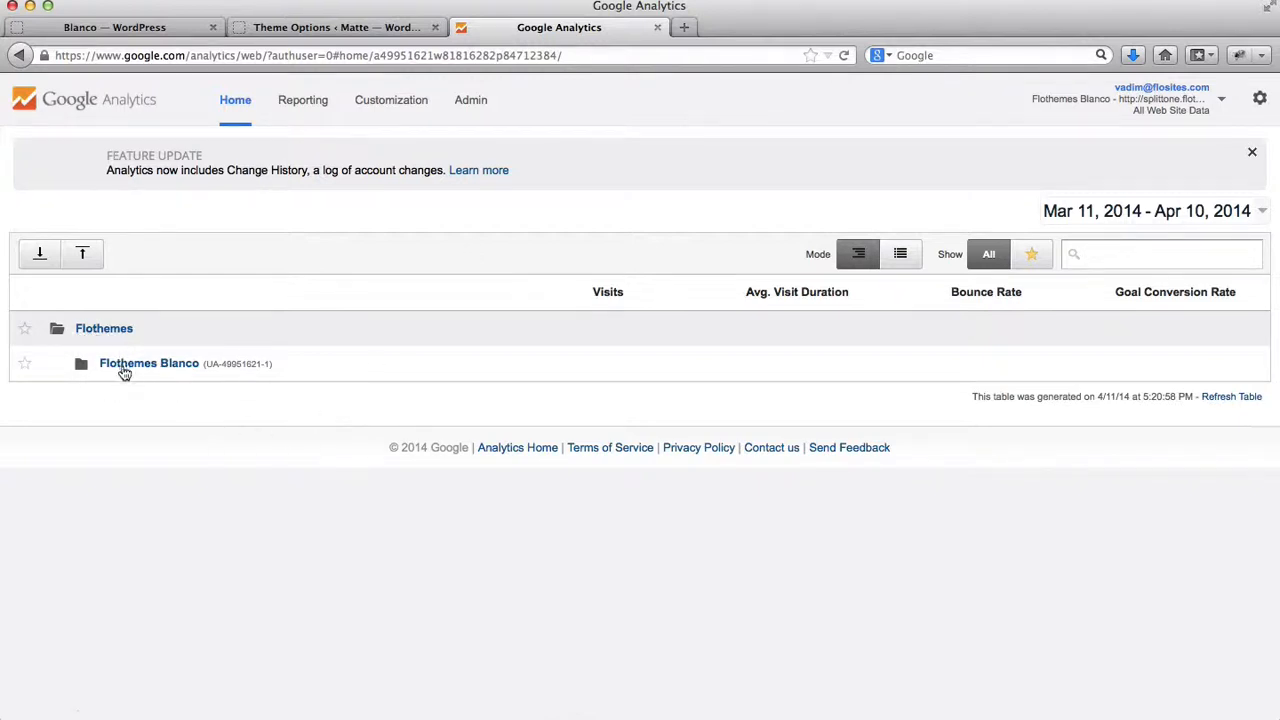
click(149, 363)
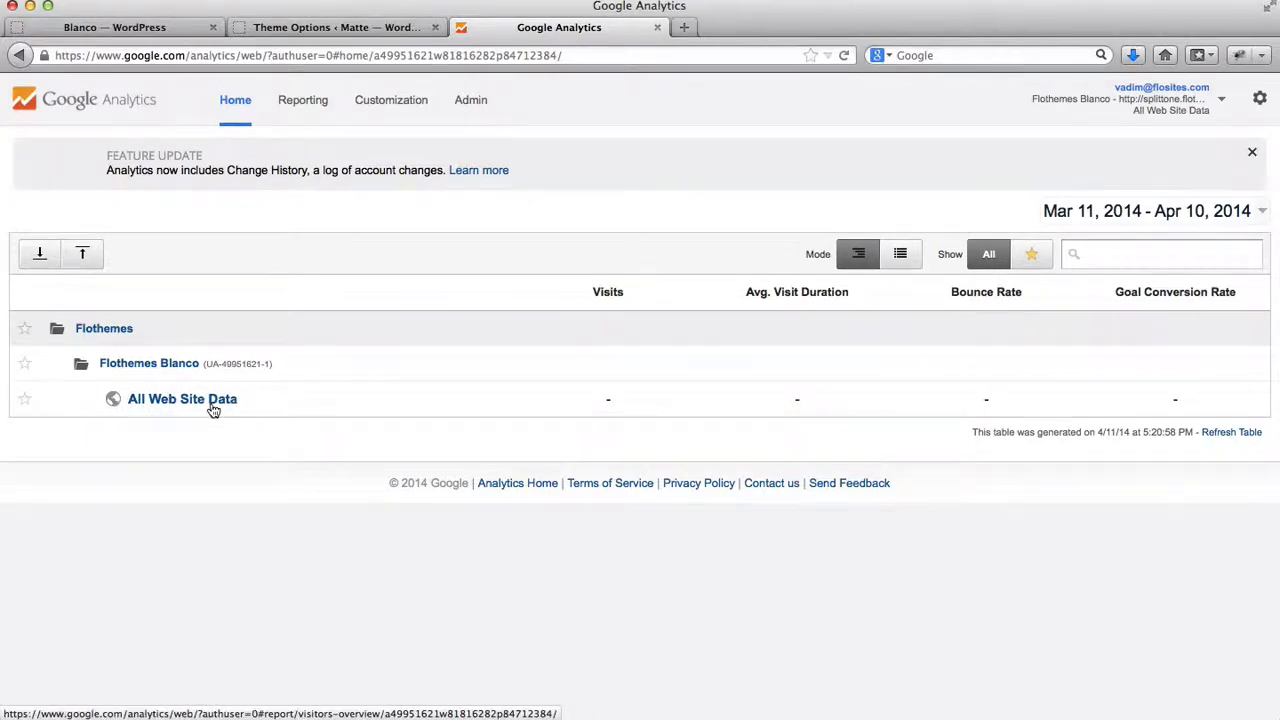
click(182, 398)
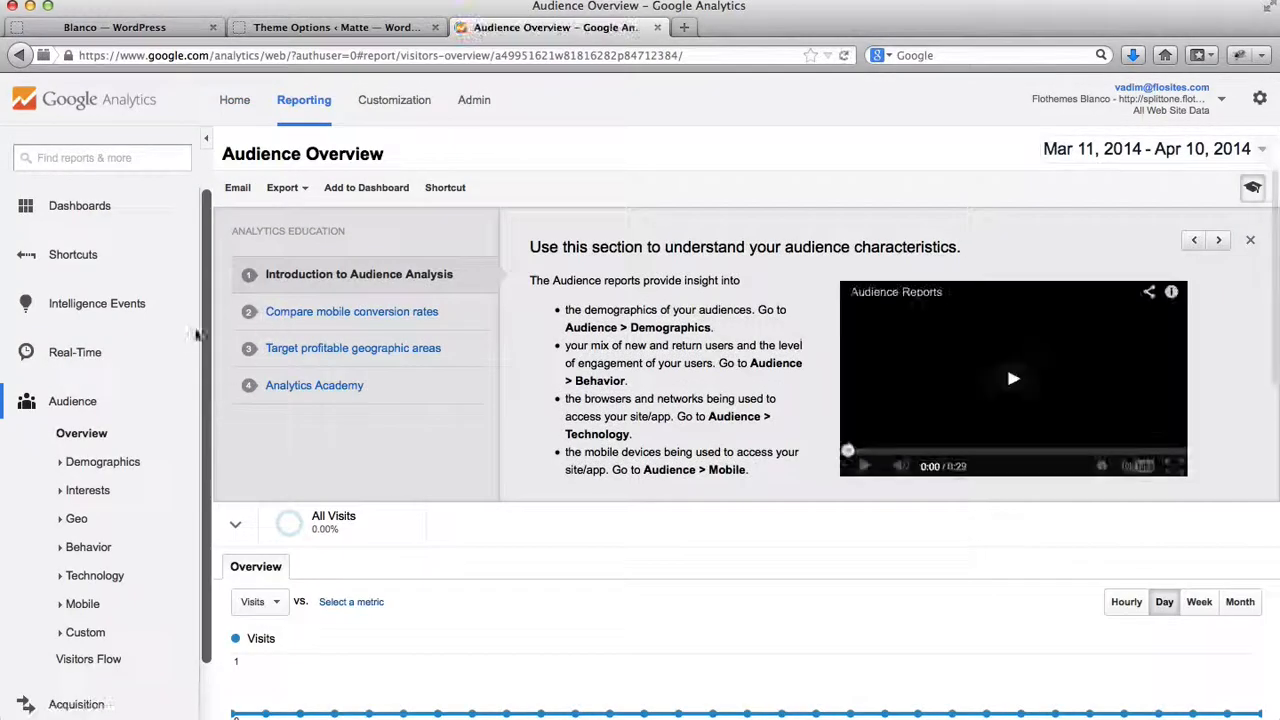
scroll(down, 3)
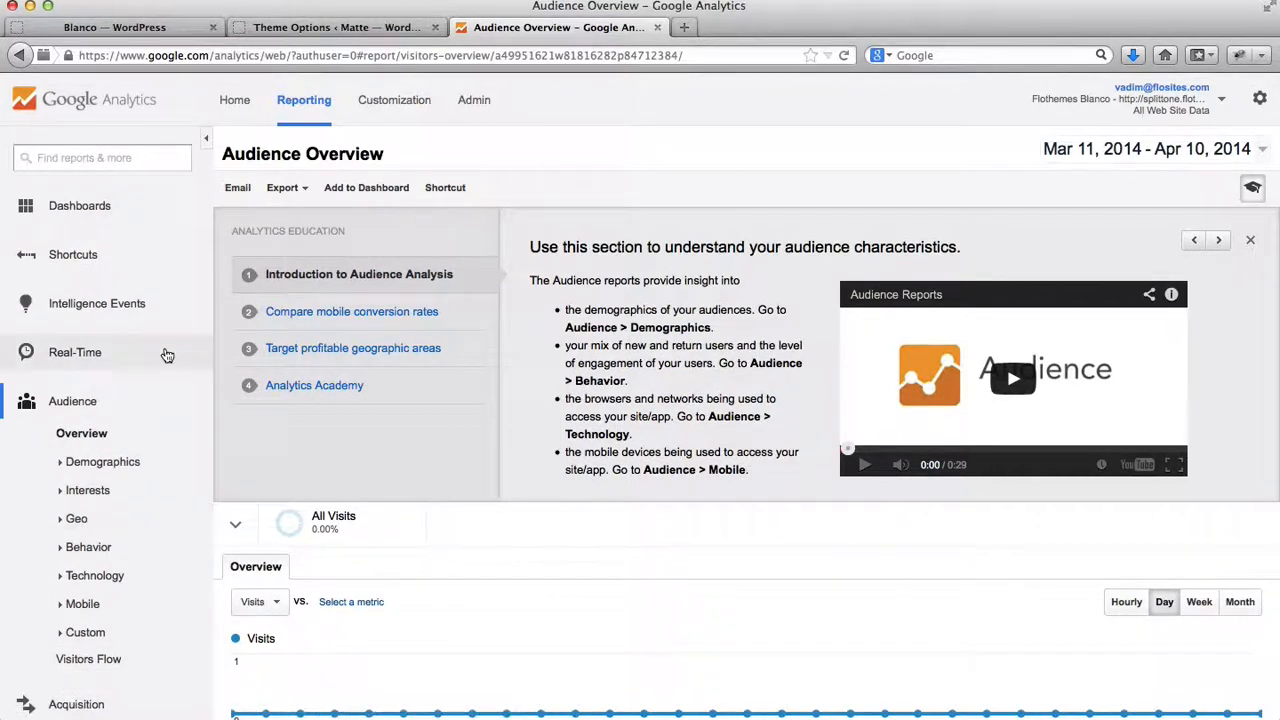
mouse_move(473, 100)
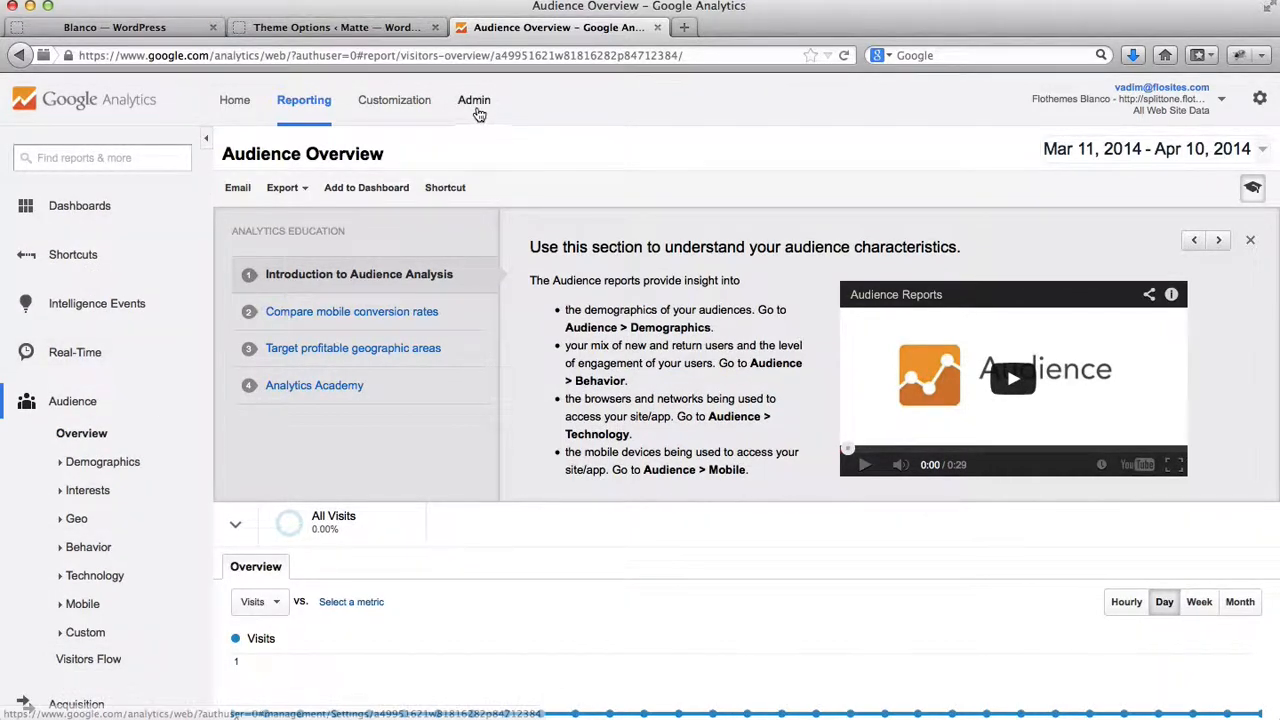
- Reopen the Flothemes Blanco tracking code page, still showing UA-49951621-1 as Tracking Not Installed
click(470, 99)
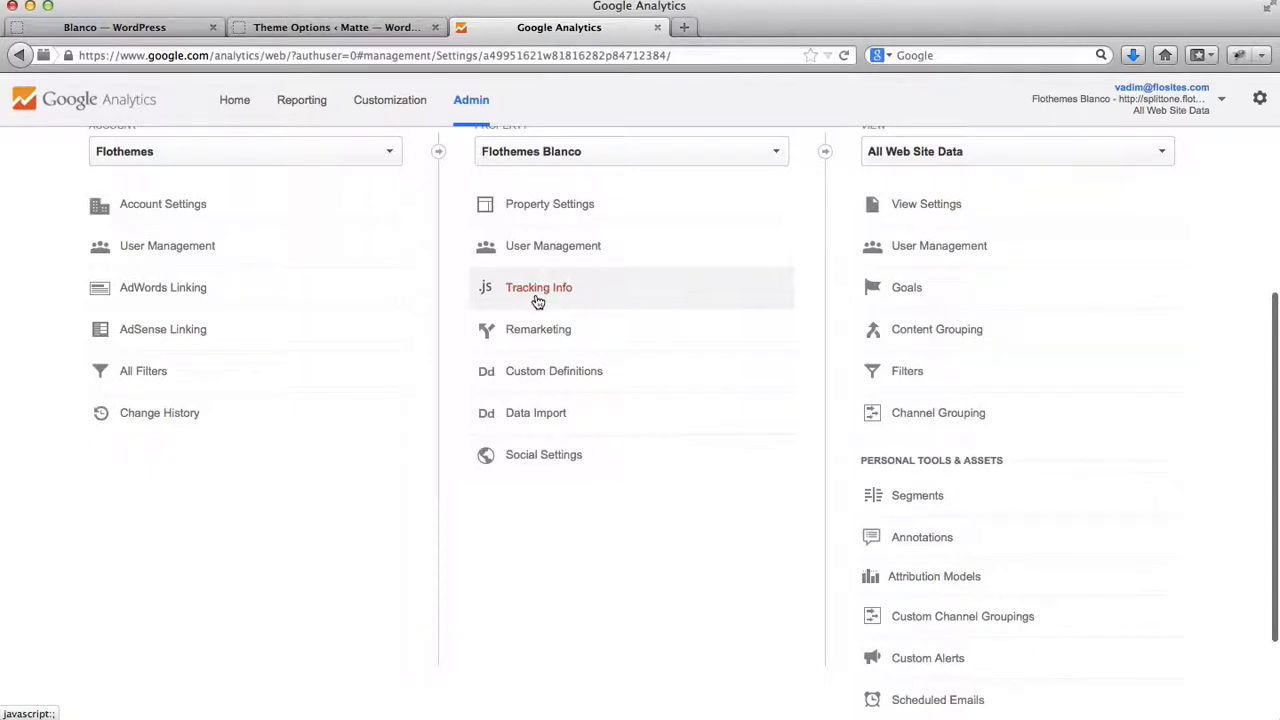
click(538, 287)
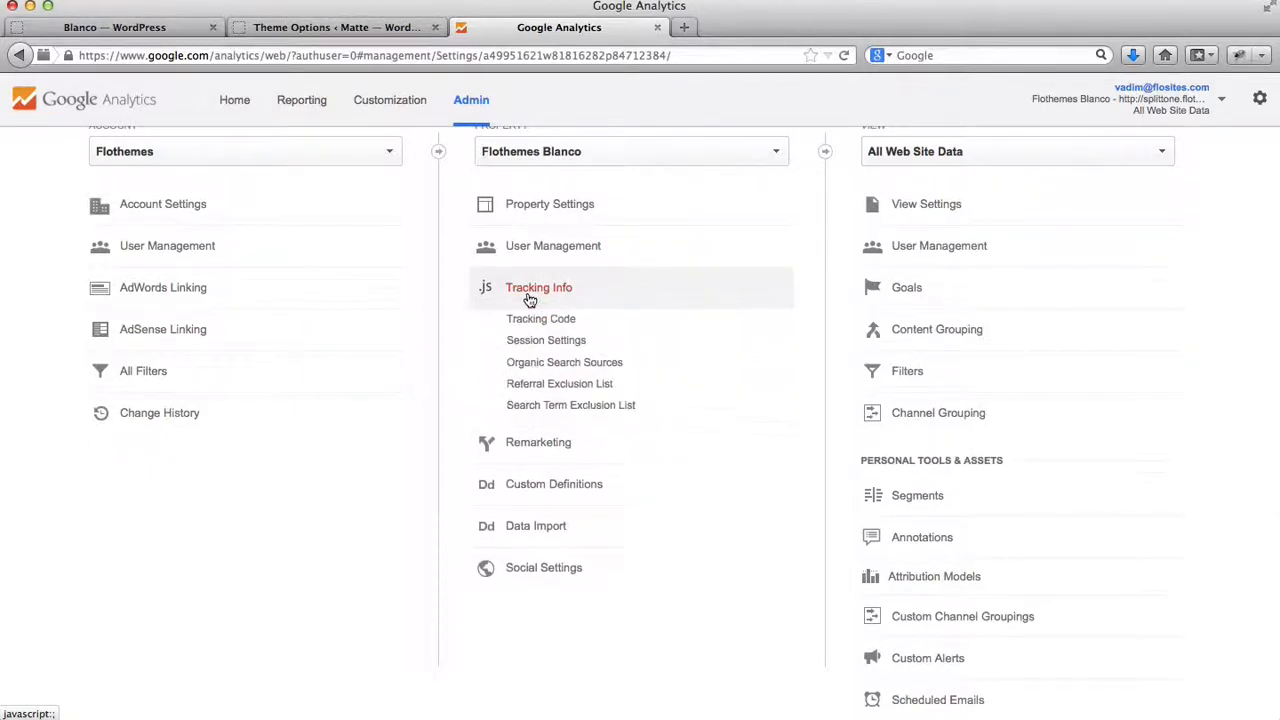
click(541, 318)
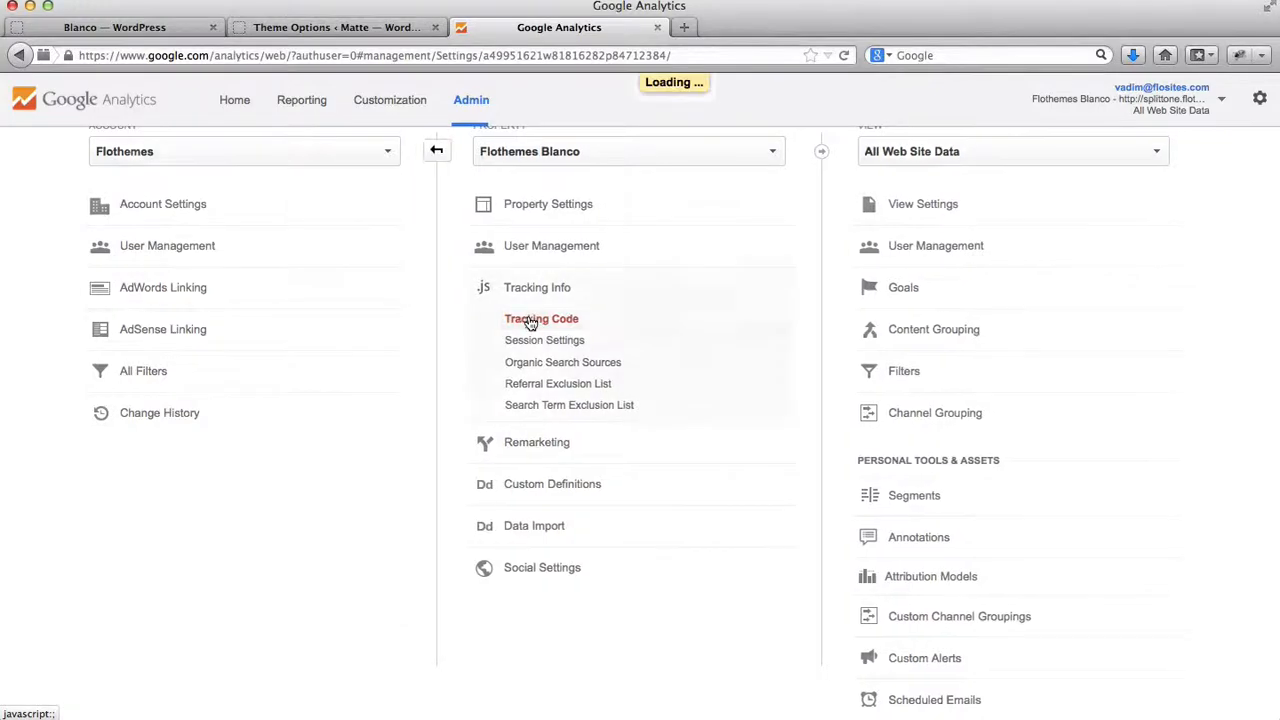
click(541, 318)
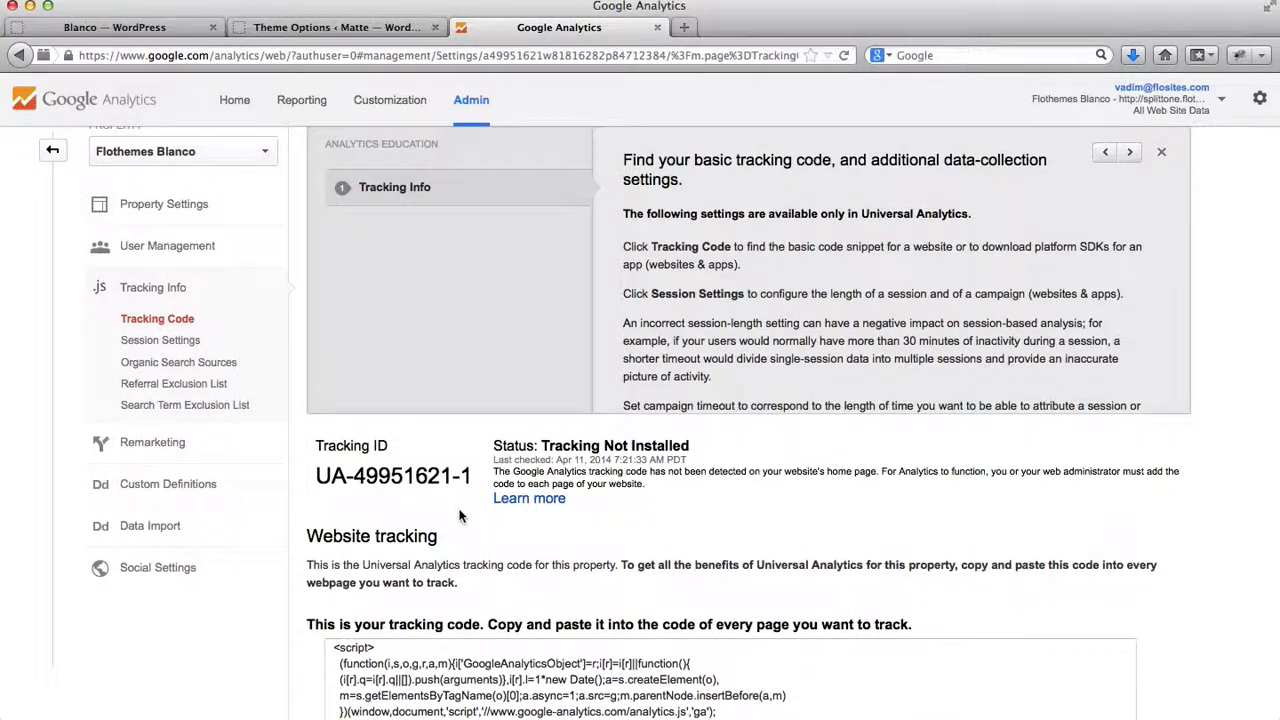
scroll(down, 3)
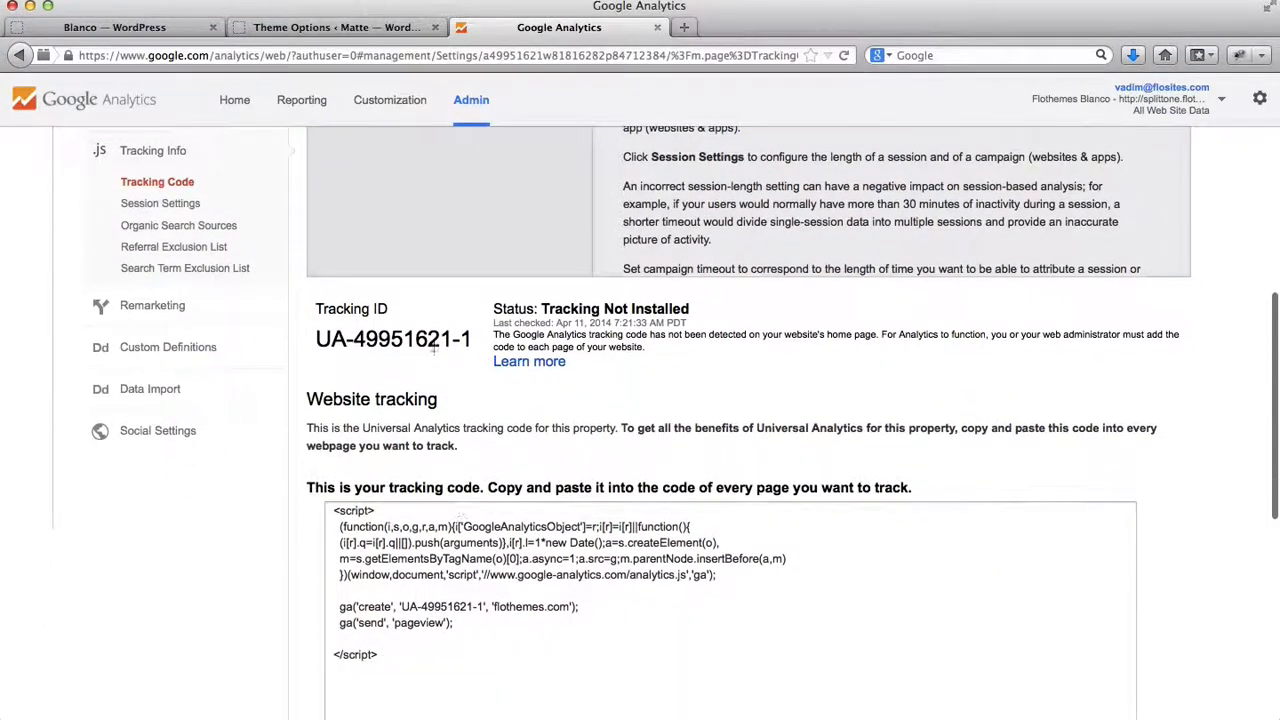